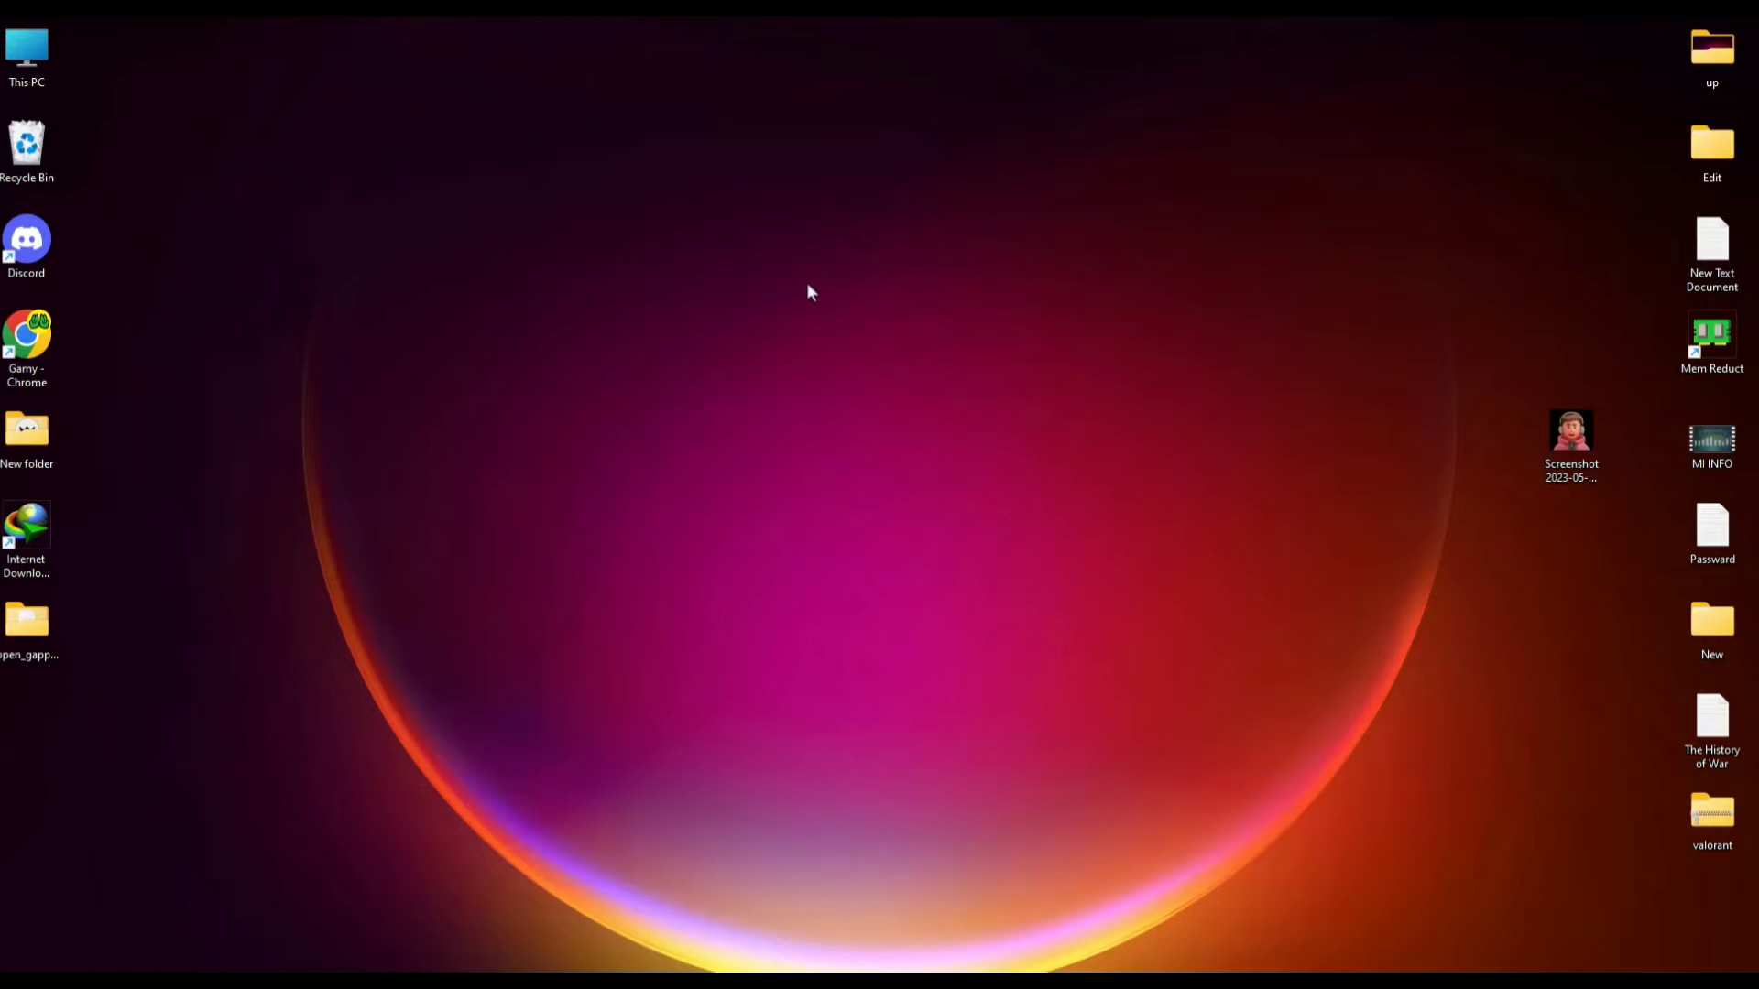
pyautogui.moveTo(739, 772)
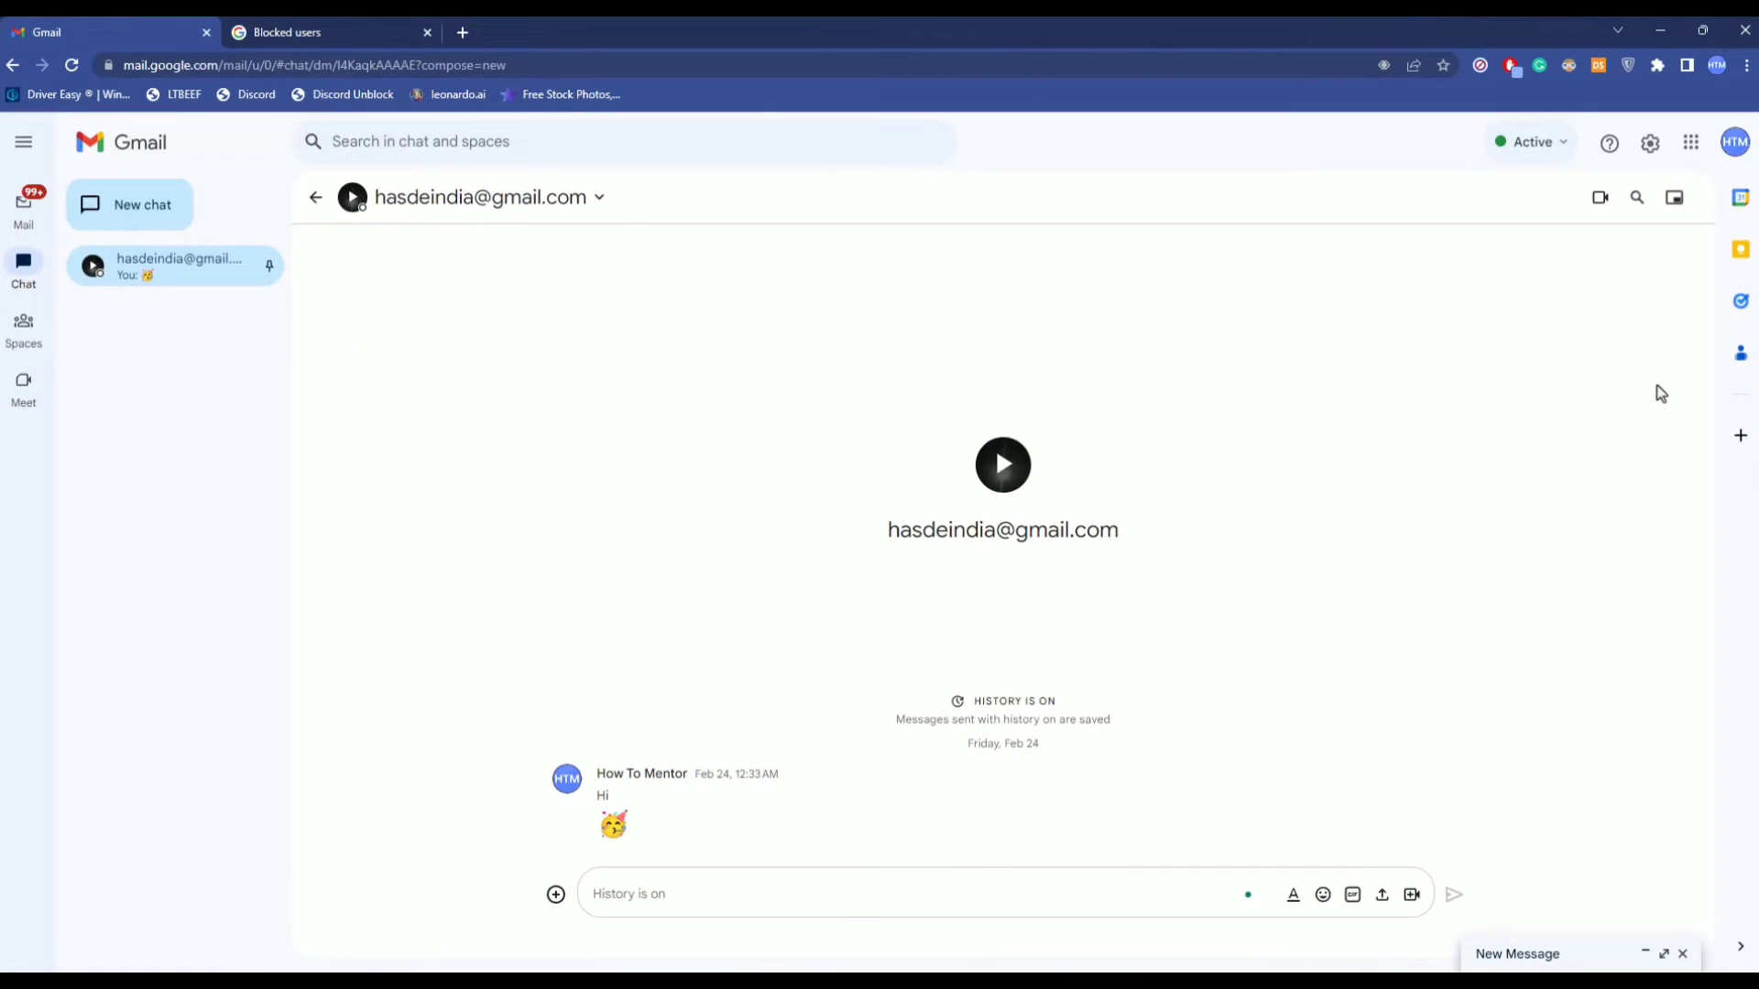
pyautogui.moveTo(1641, 491)
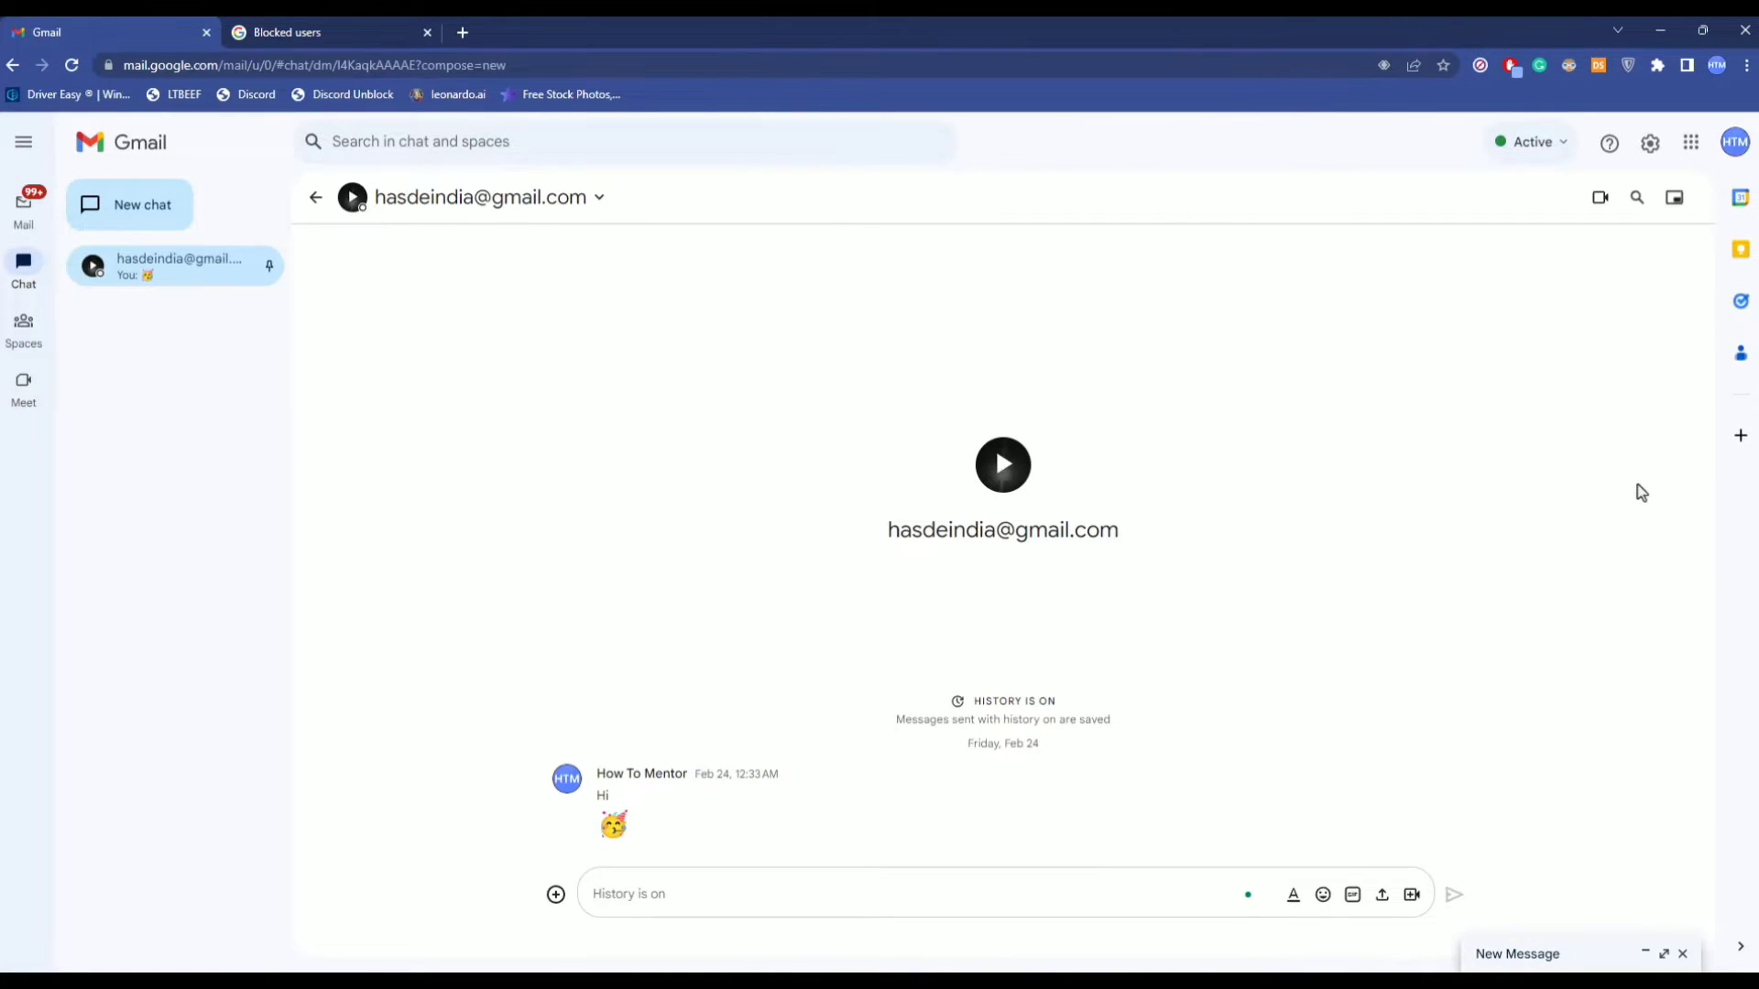
pyautogui.moveTo(1383, 895)
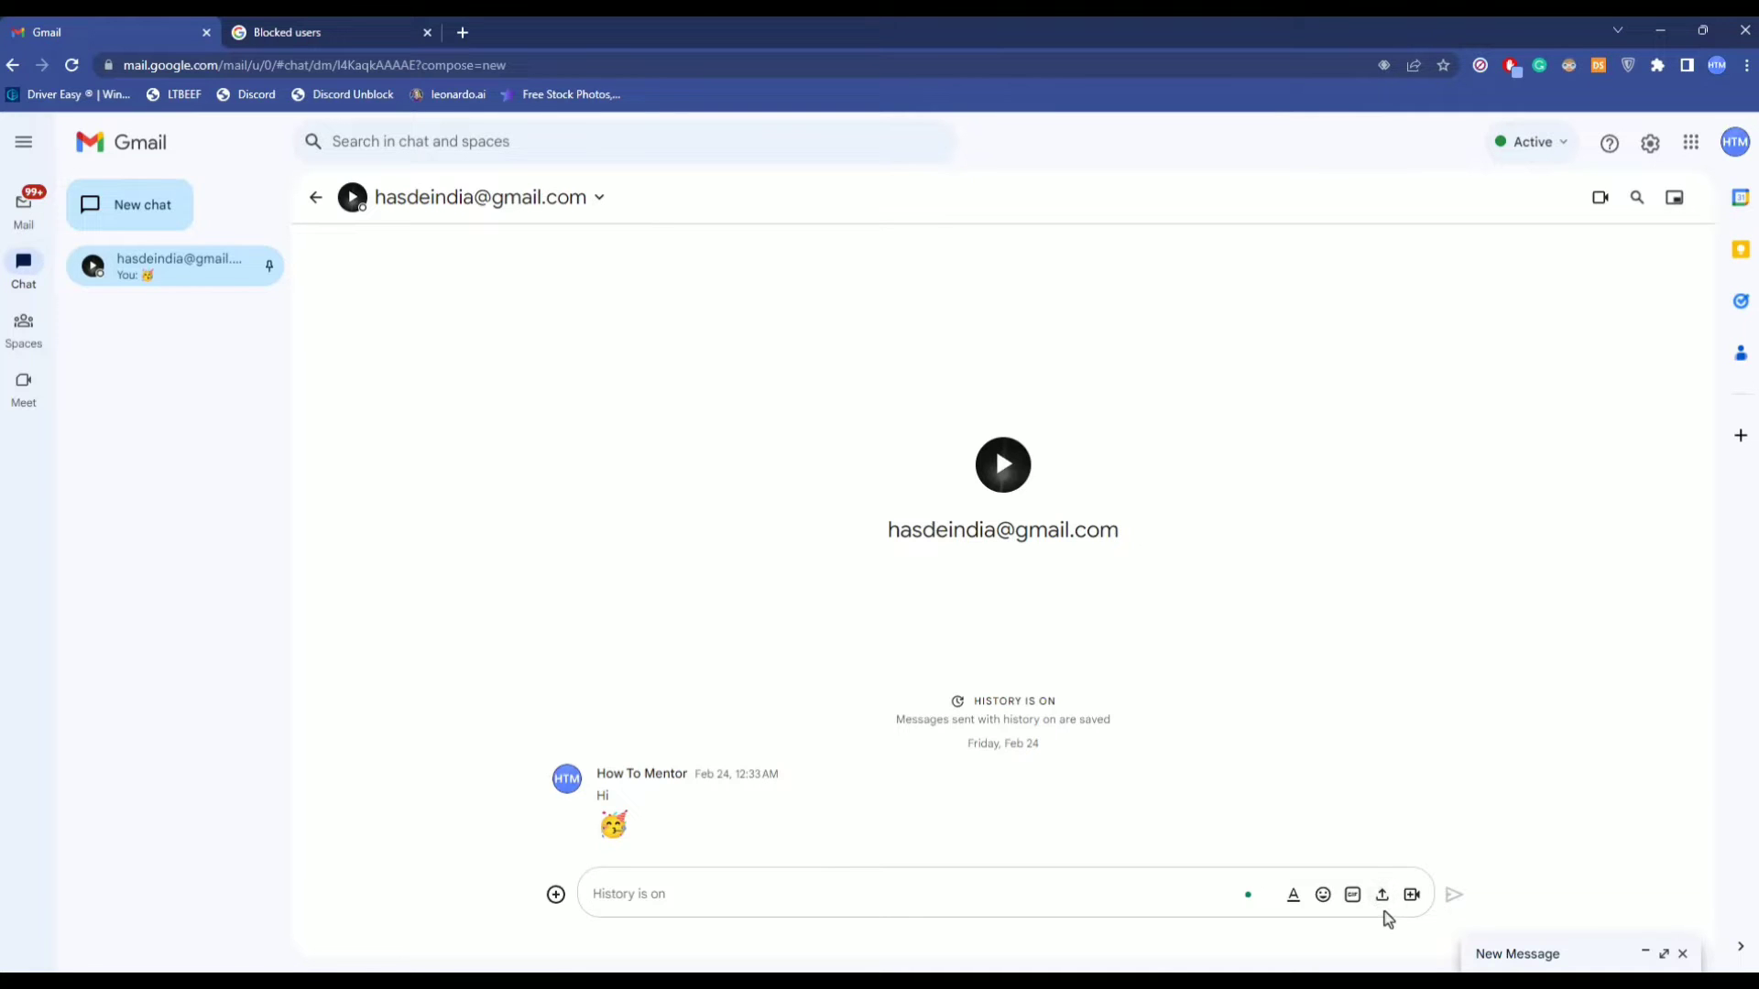
pyautogui.click(1383, 894)
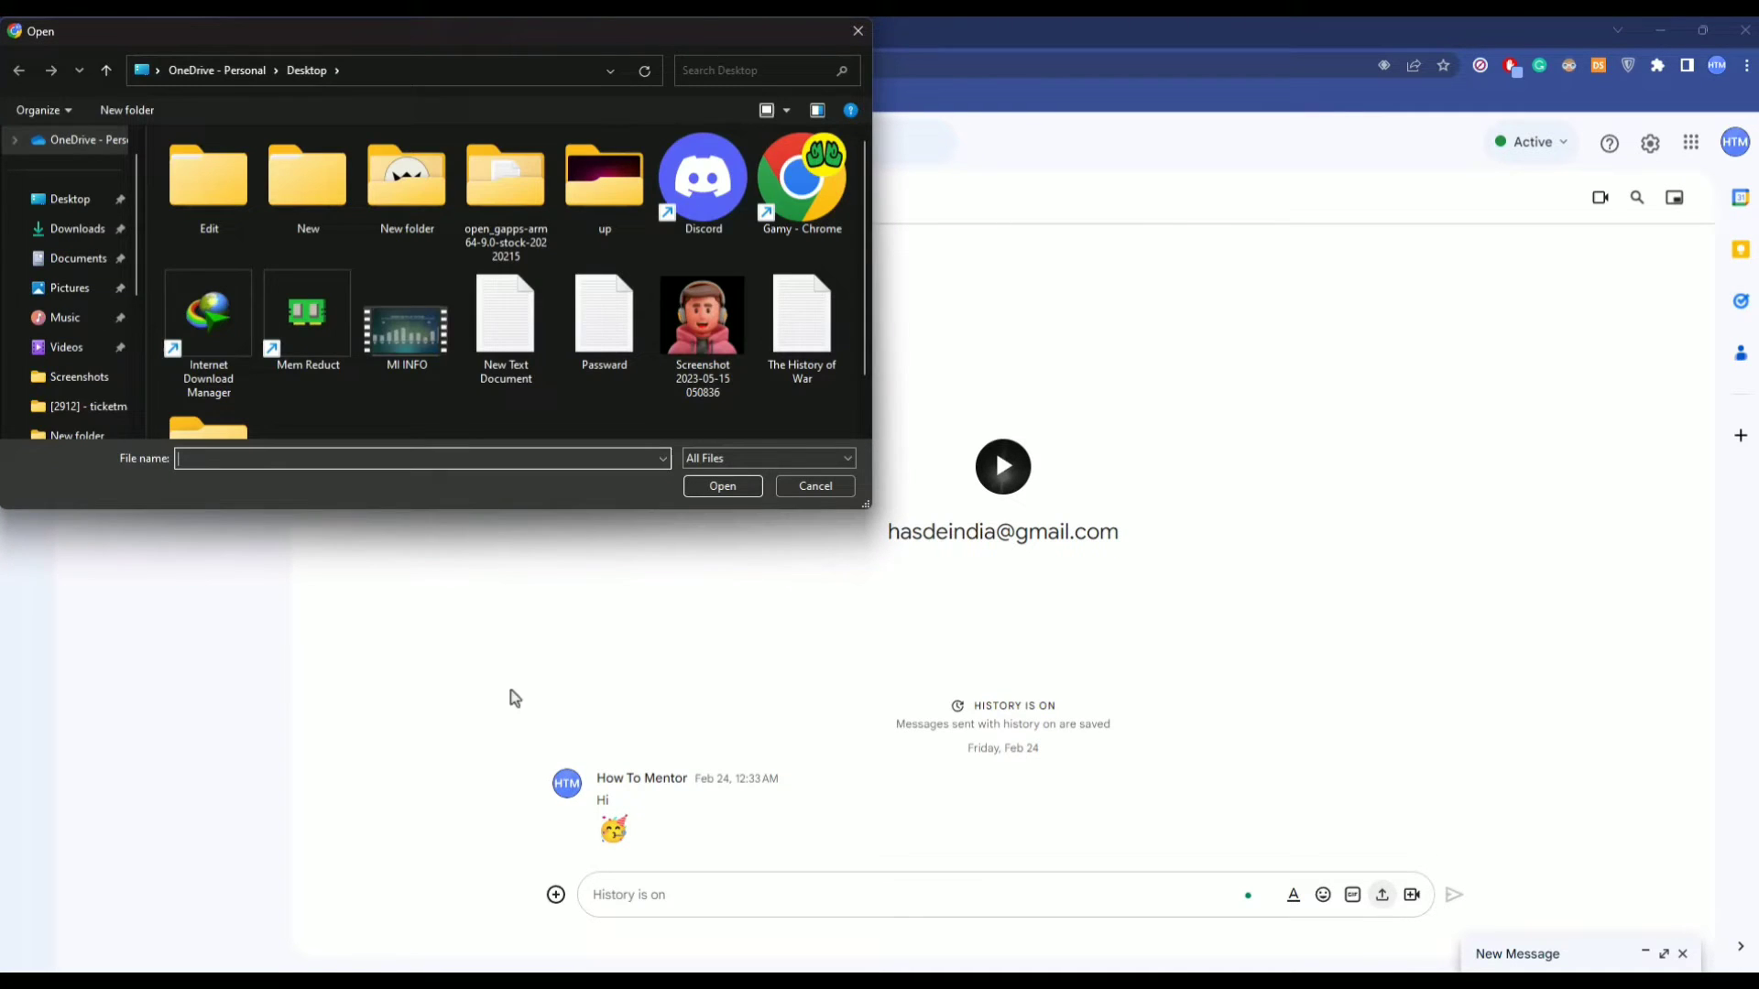
pyautogui.moveTo(1133, 259)
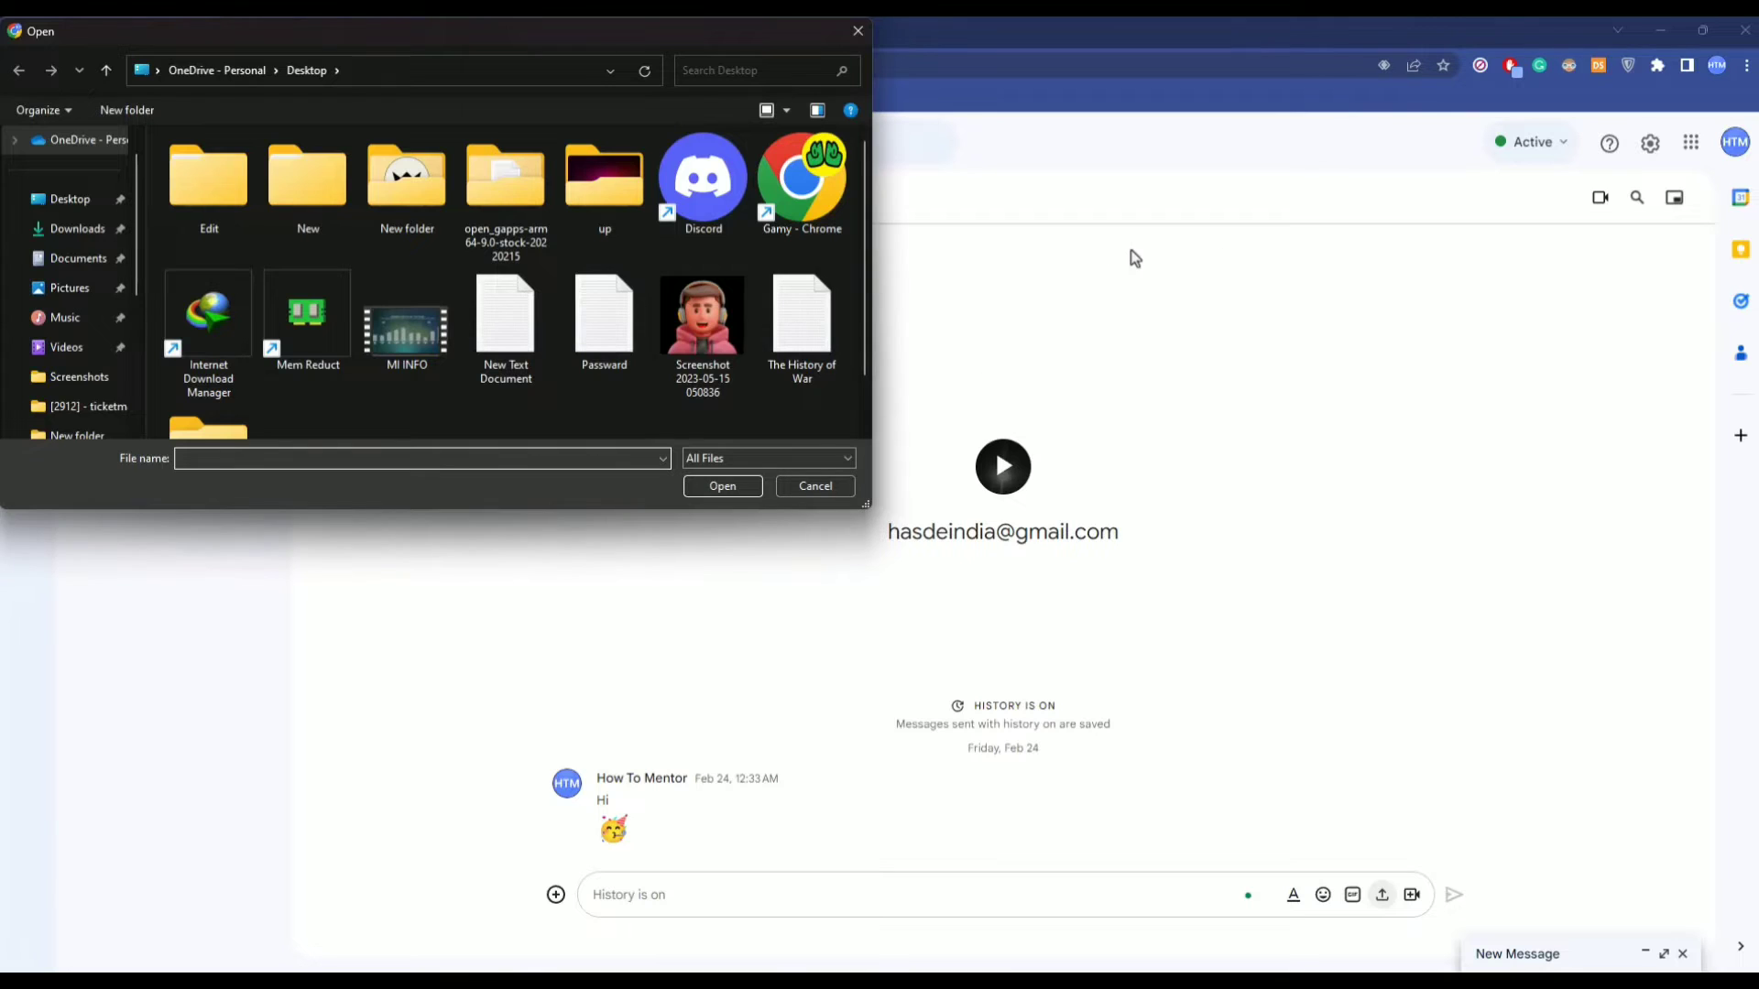
pyautogui.click(703, 320)
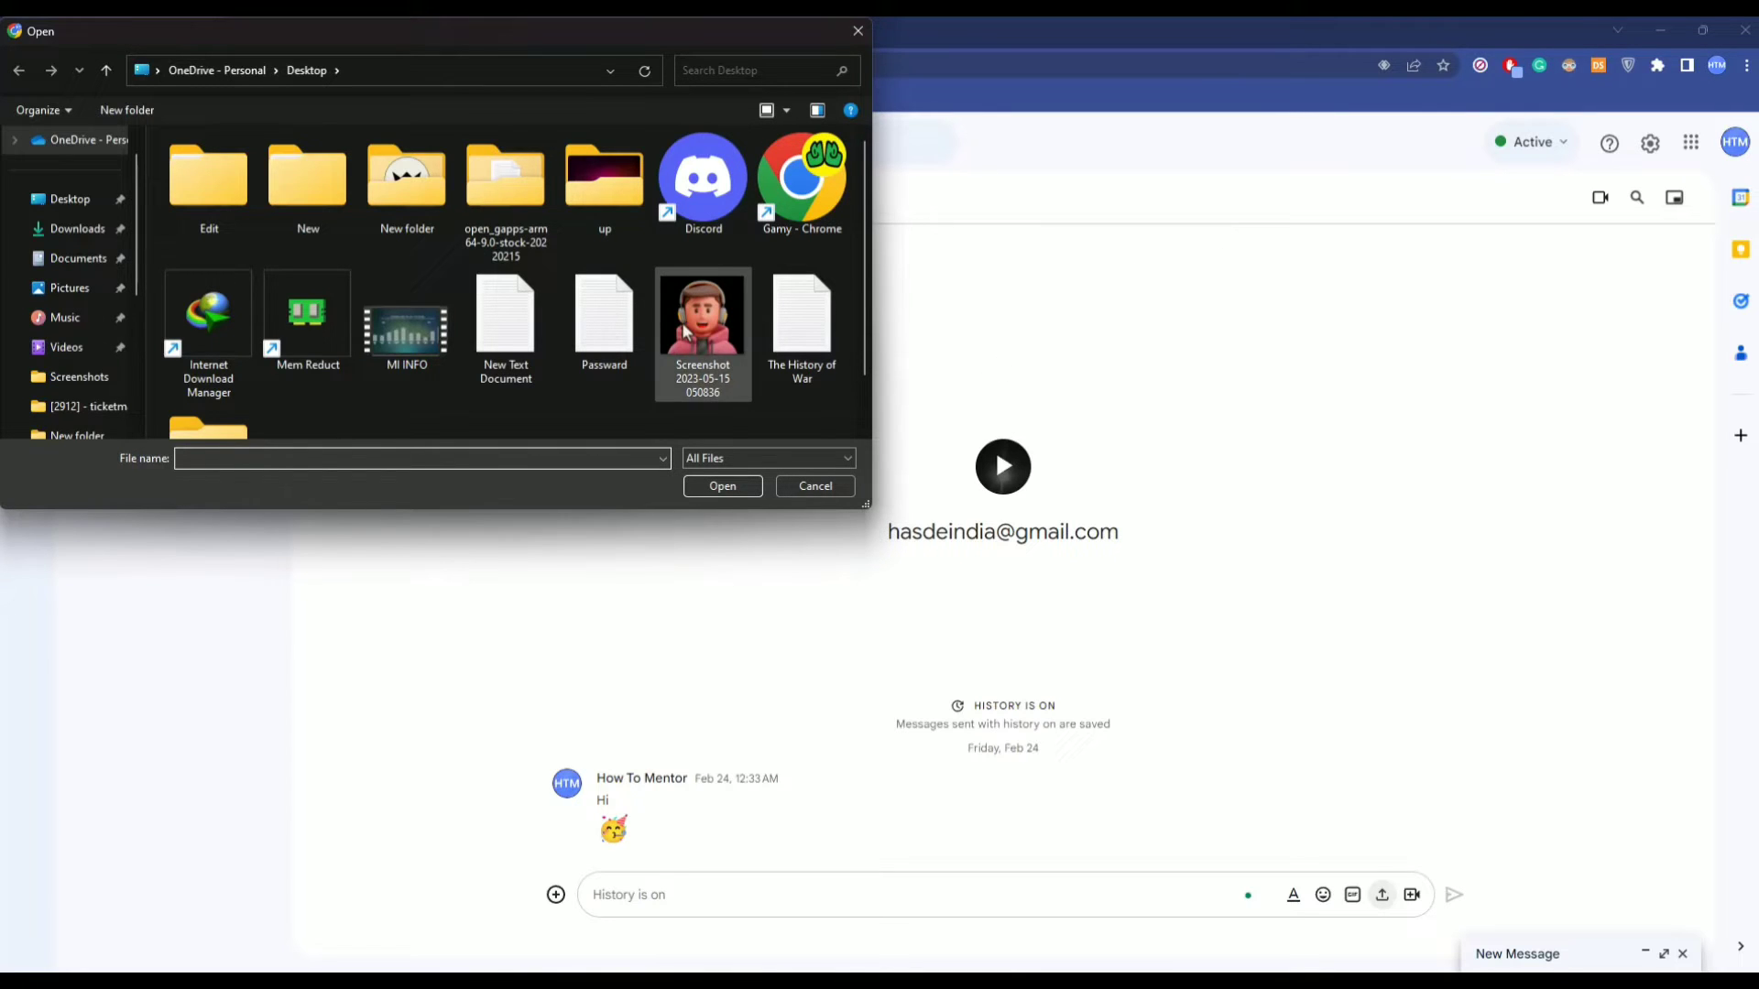
pyautogui.click(703, 325)
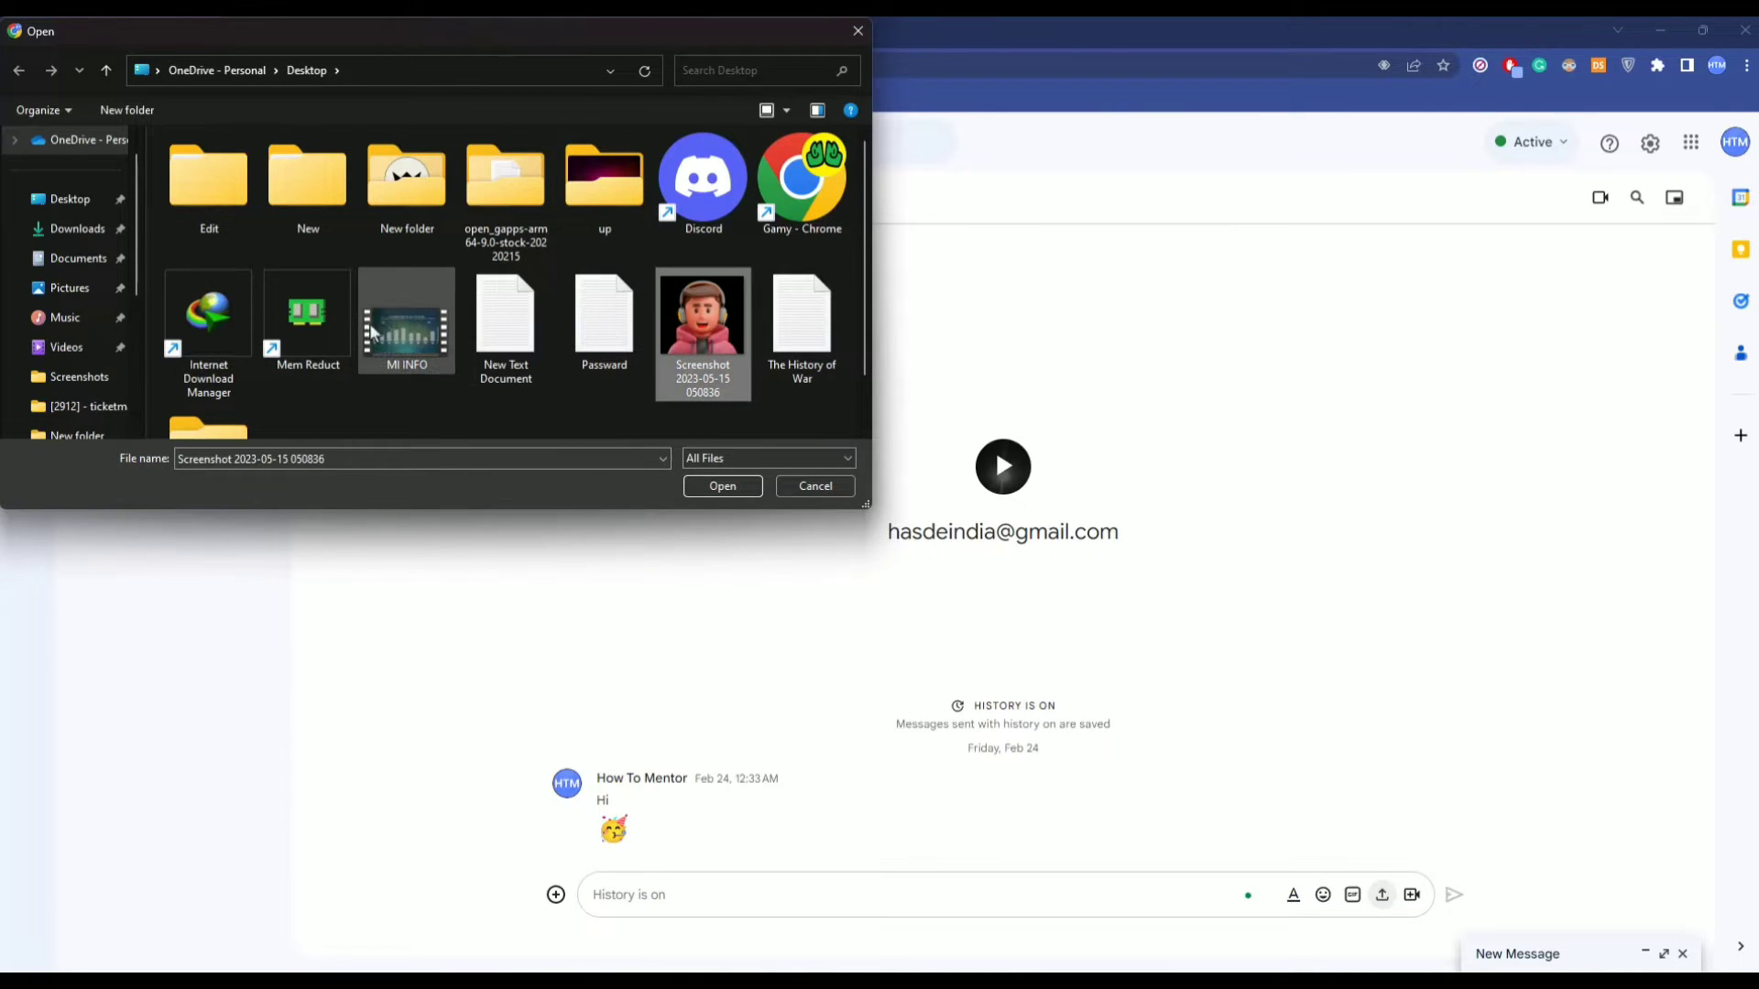
pyautogui.click(406, 319)
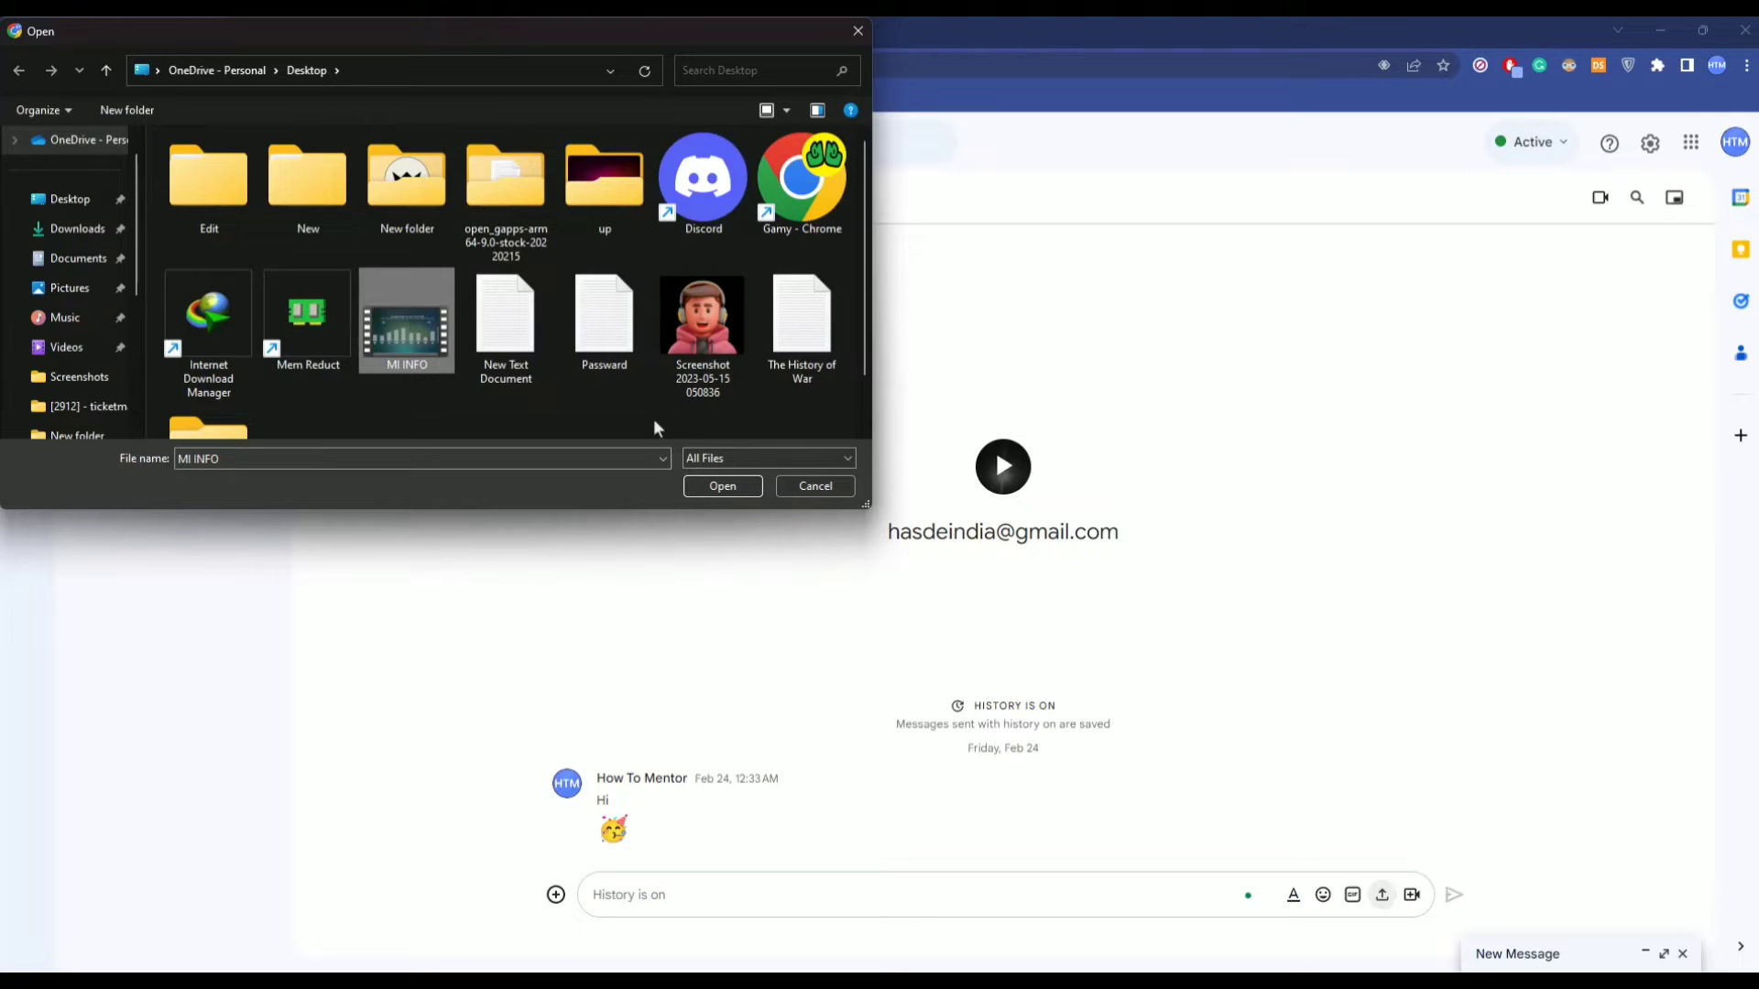
pyautogui.click(703, 320)
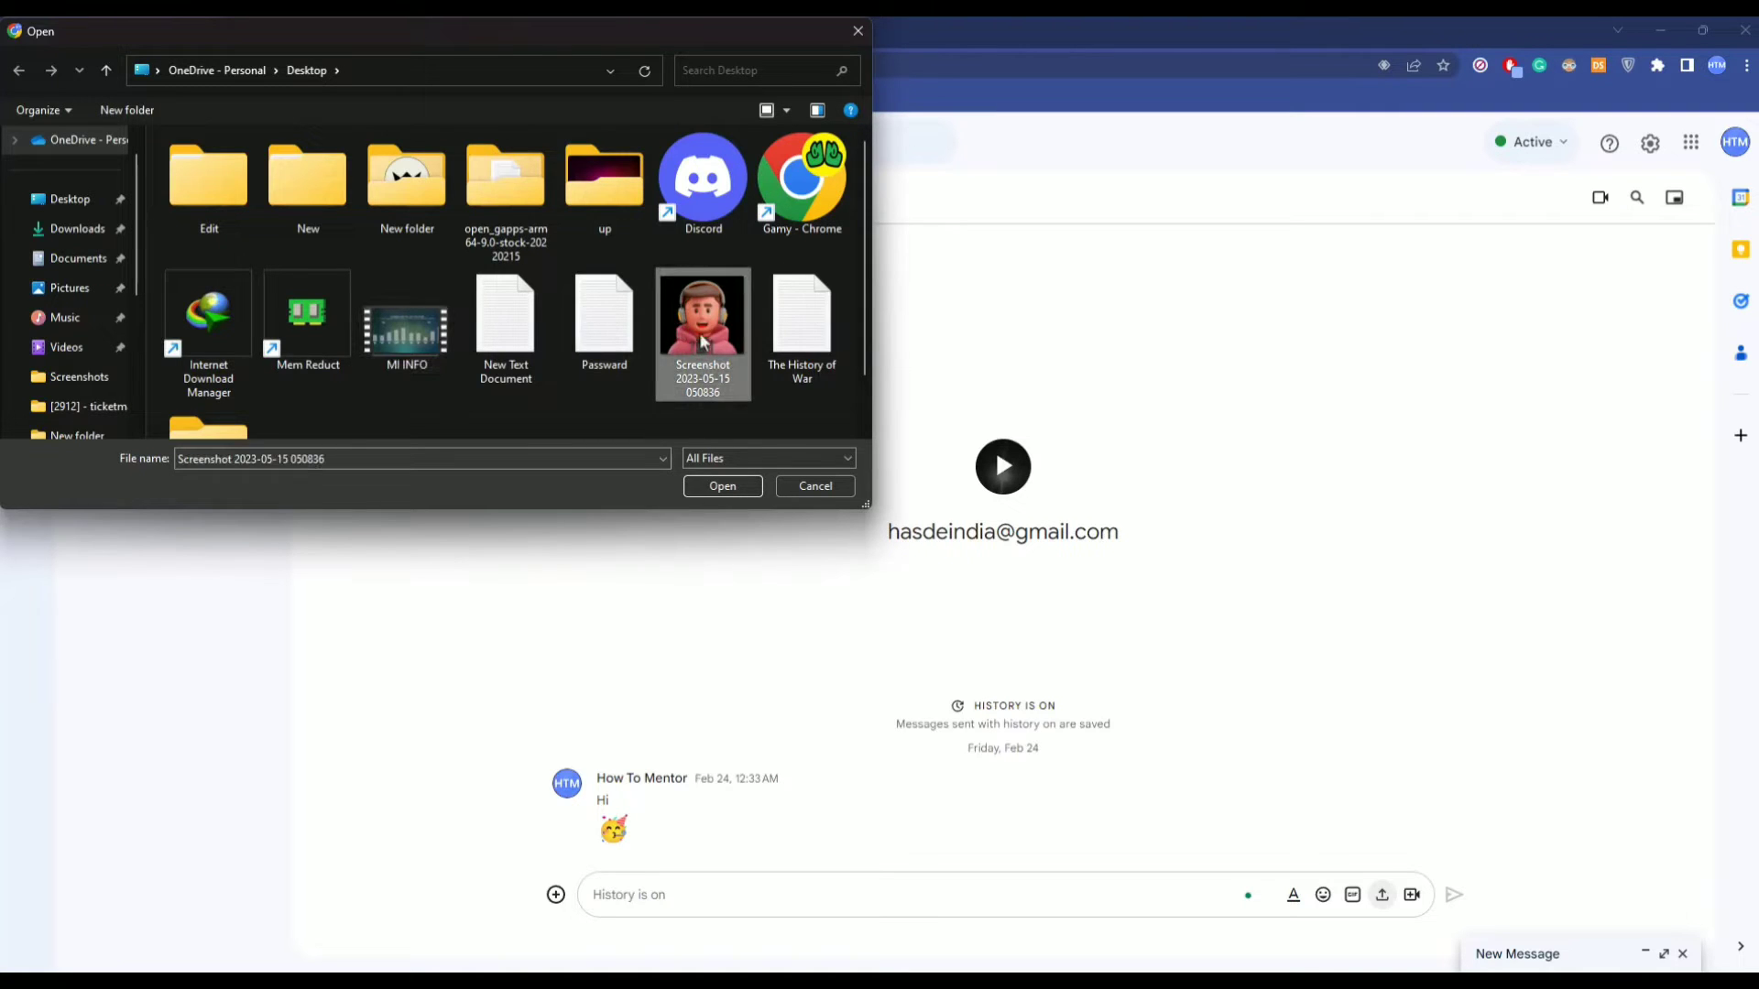
pyautogui.moveTo(703, 325)
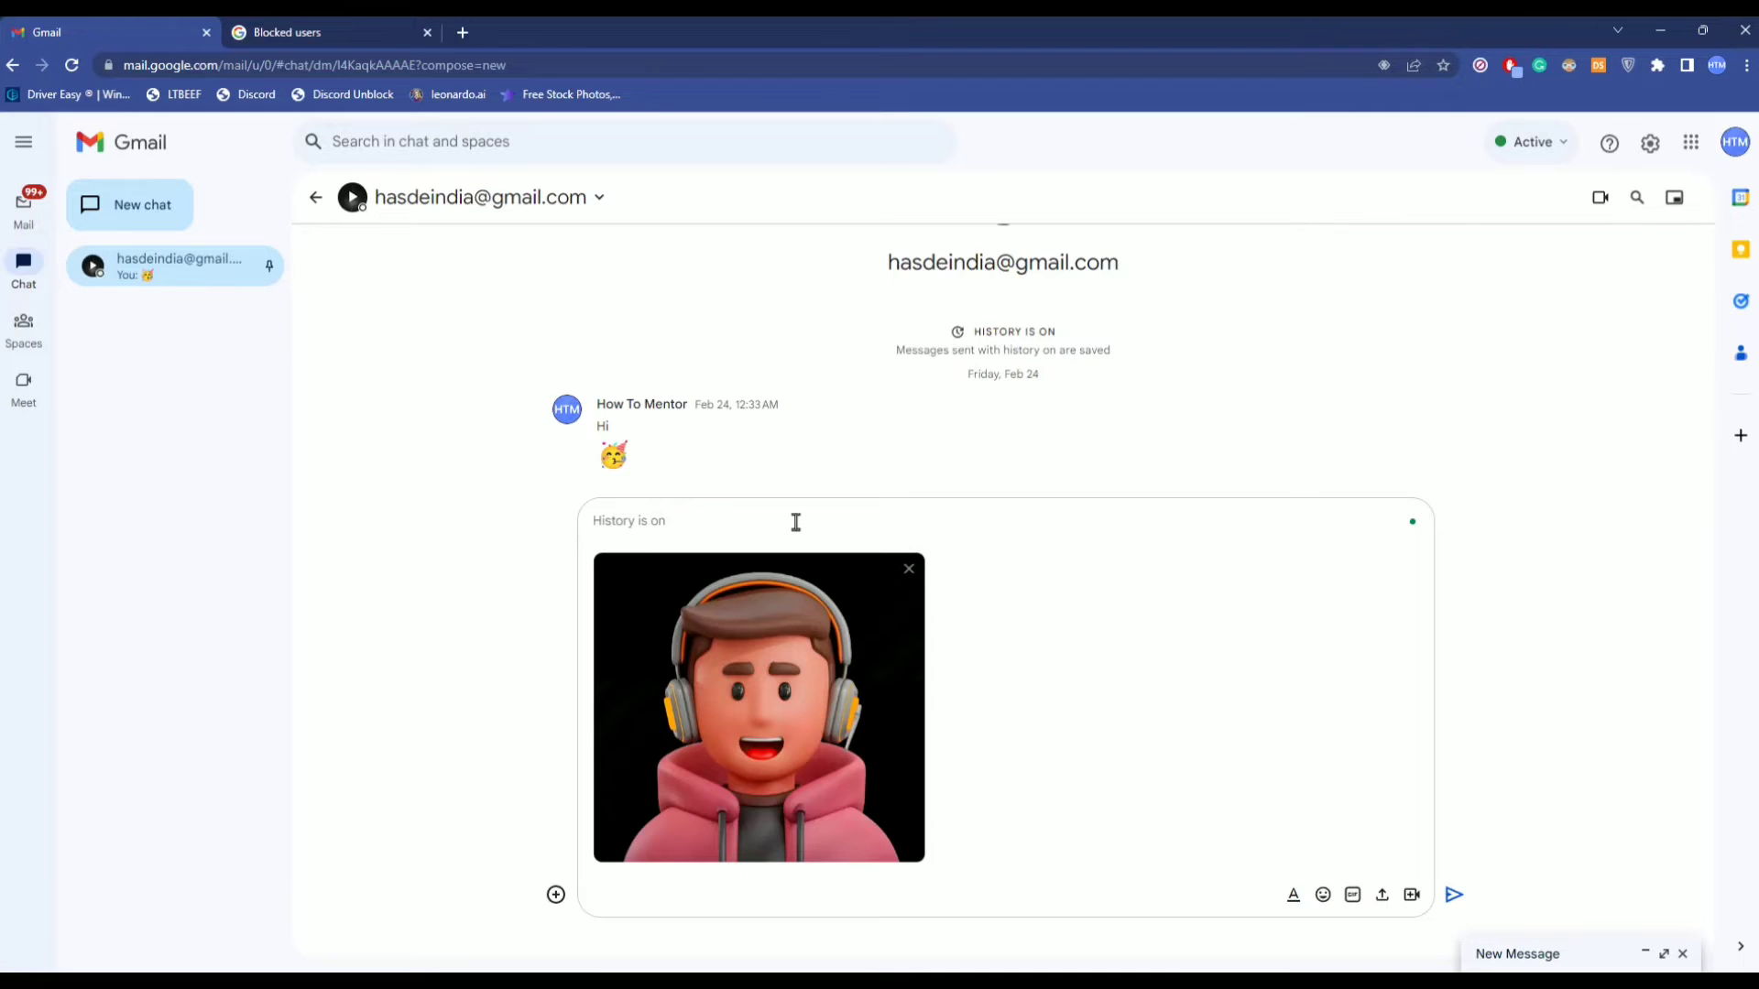
# - Send the avatar screenshot captioned 'Hi', then attach MI INFO.m4v to a new draft
pyautogui.write('Hi')
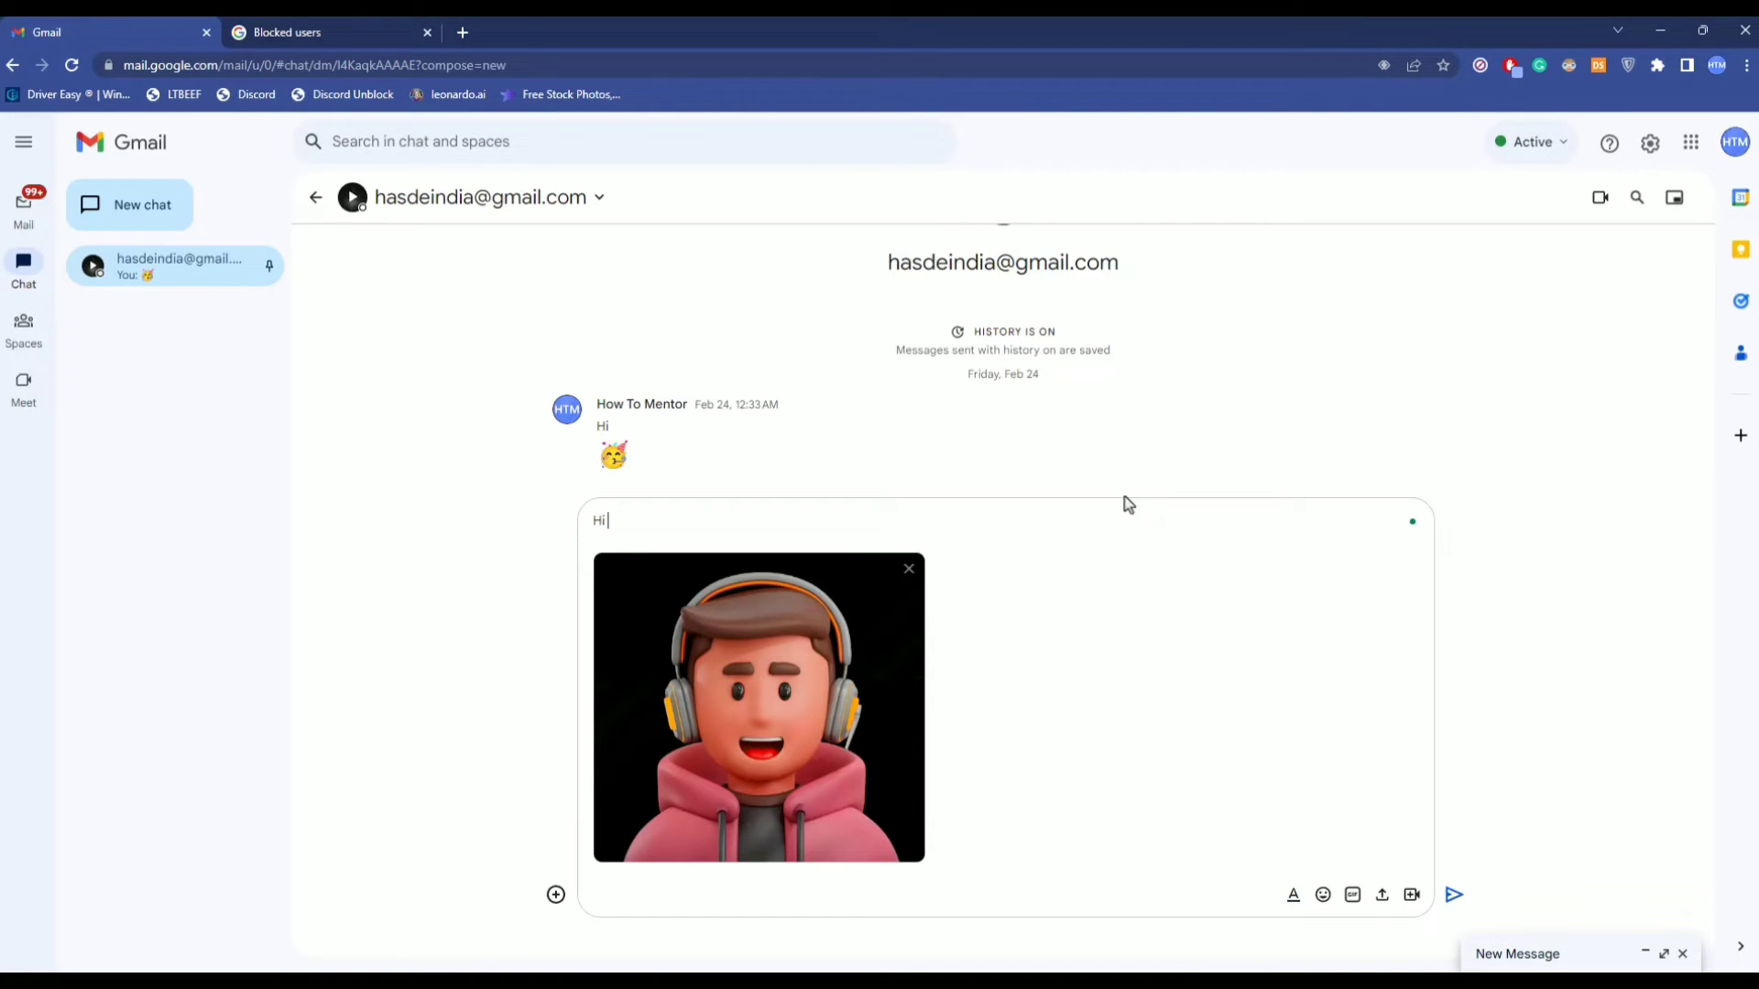
pyautogui.moveTo(1455, 895)
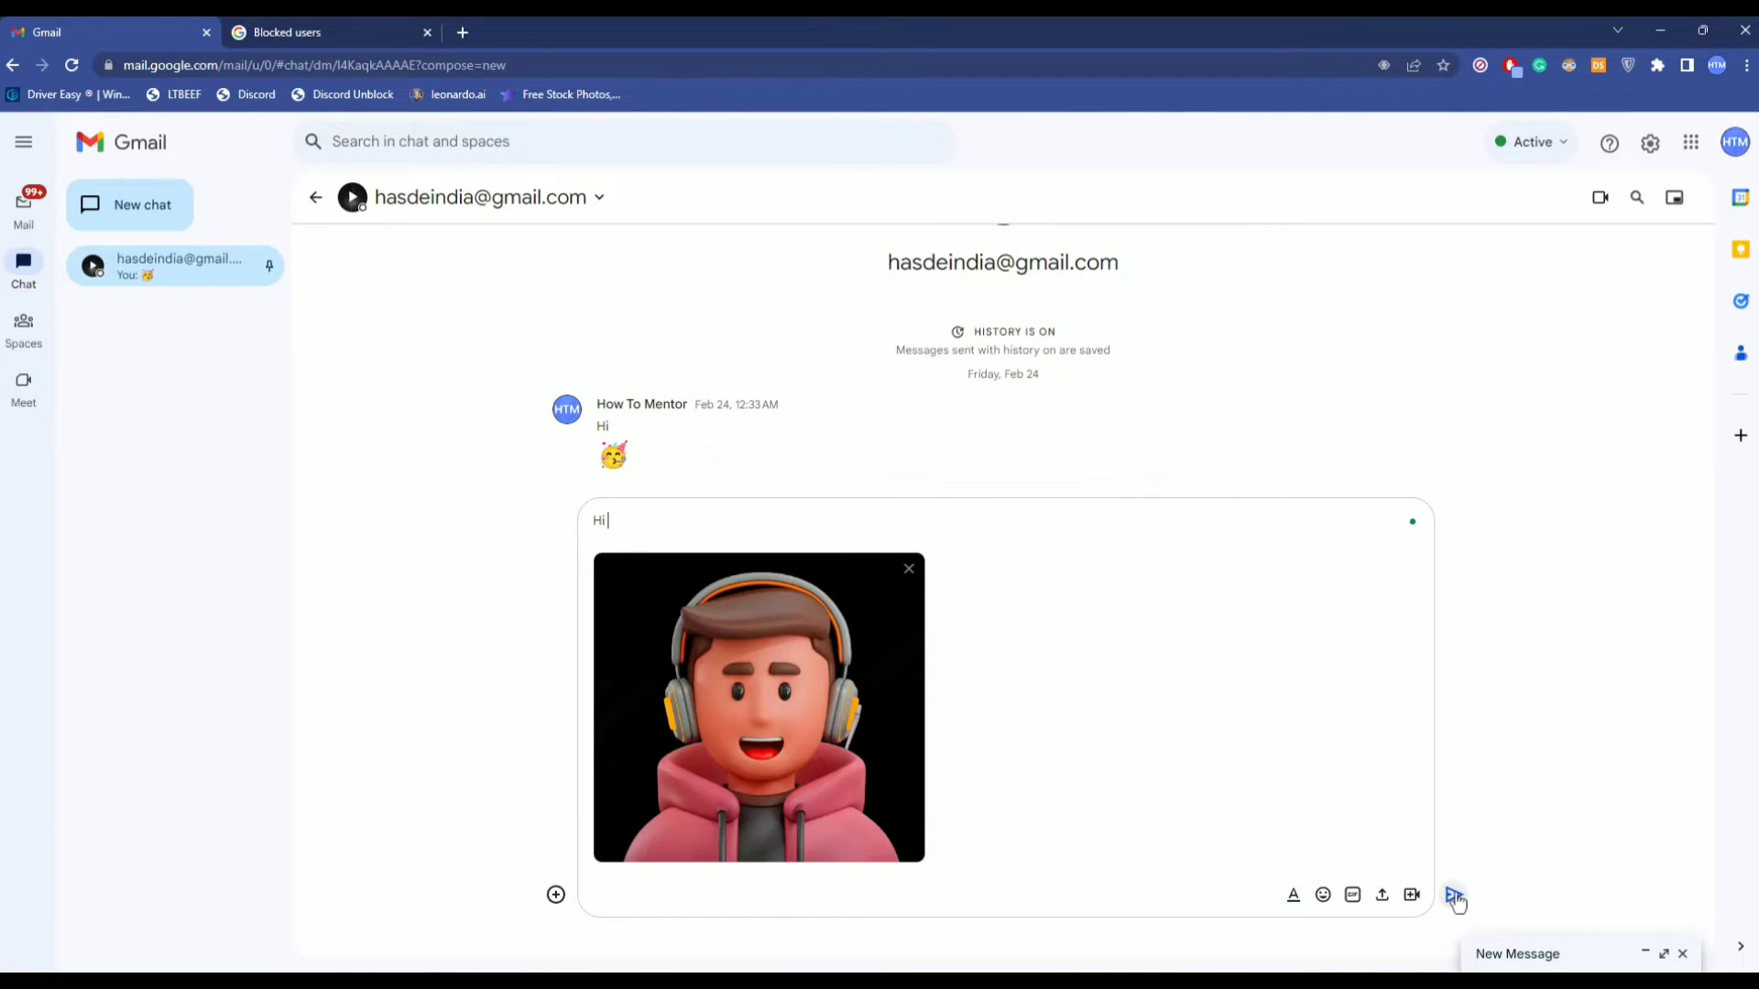
pyautogui.click(1455, 895)
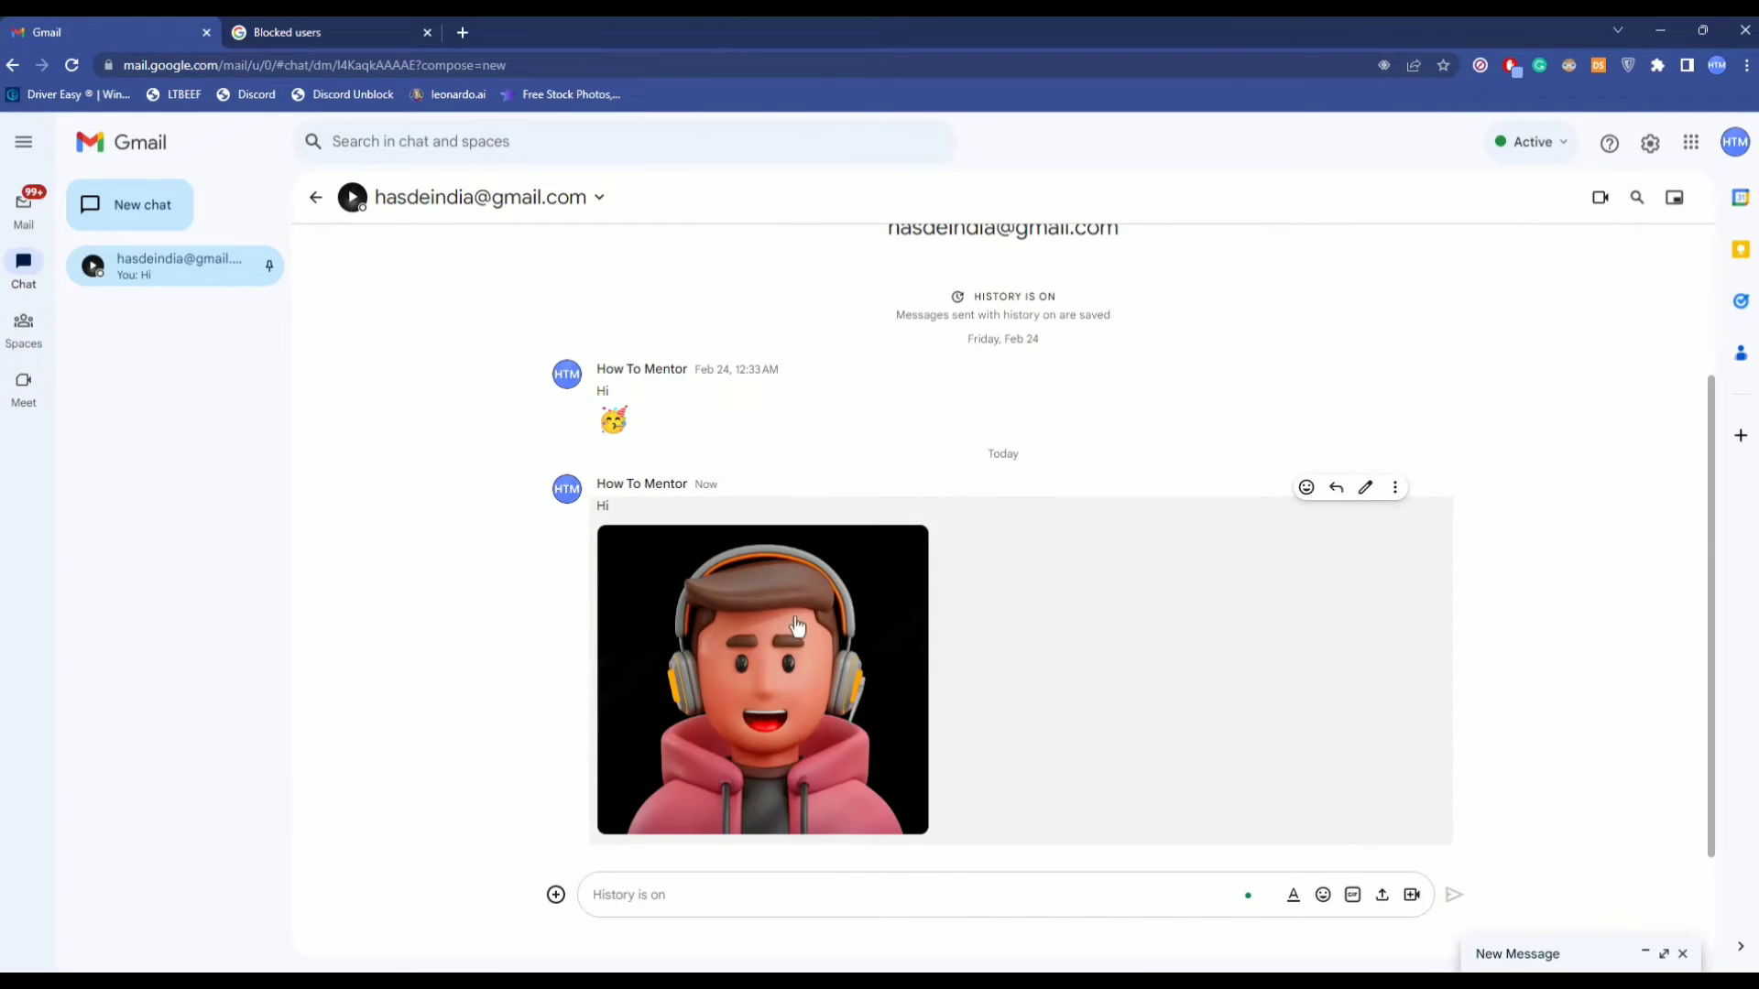
pyautogui.moveTo(1366, 906)
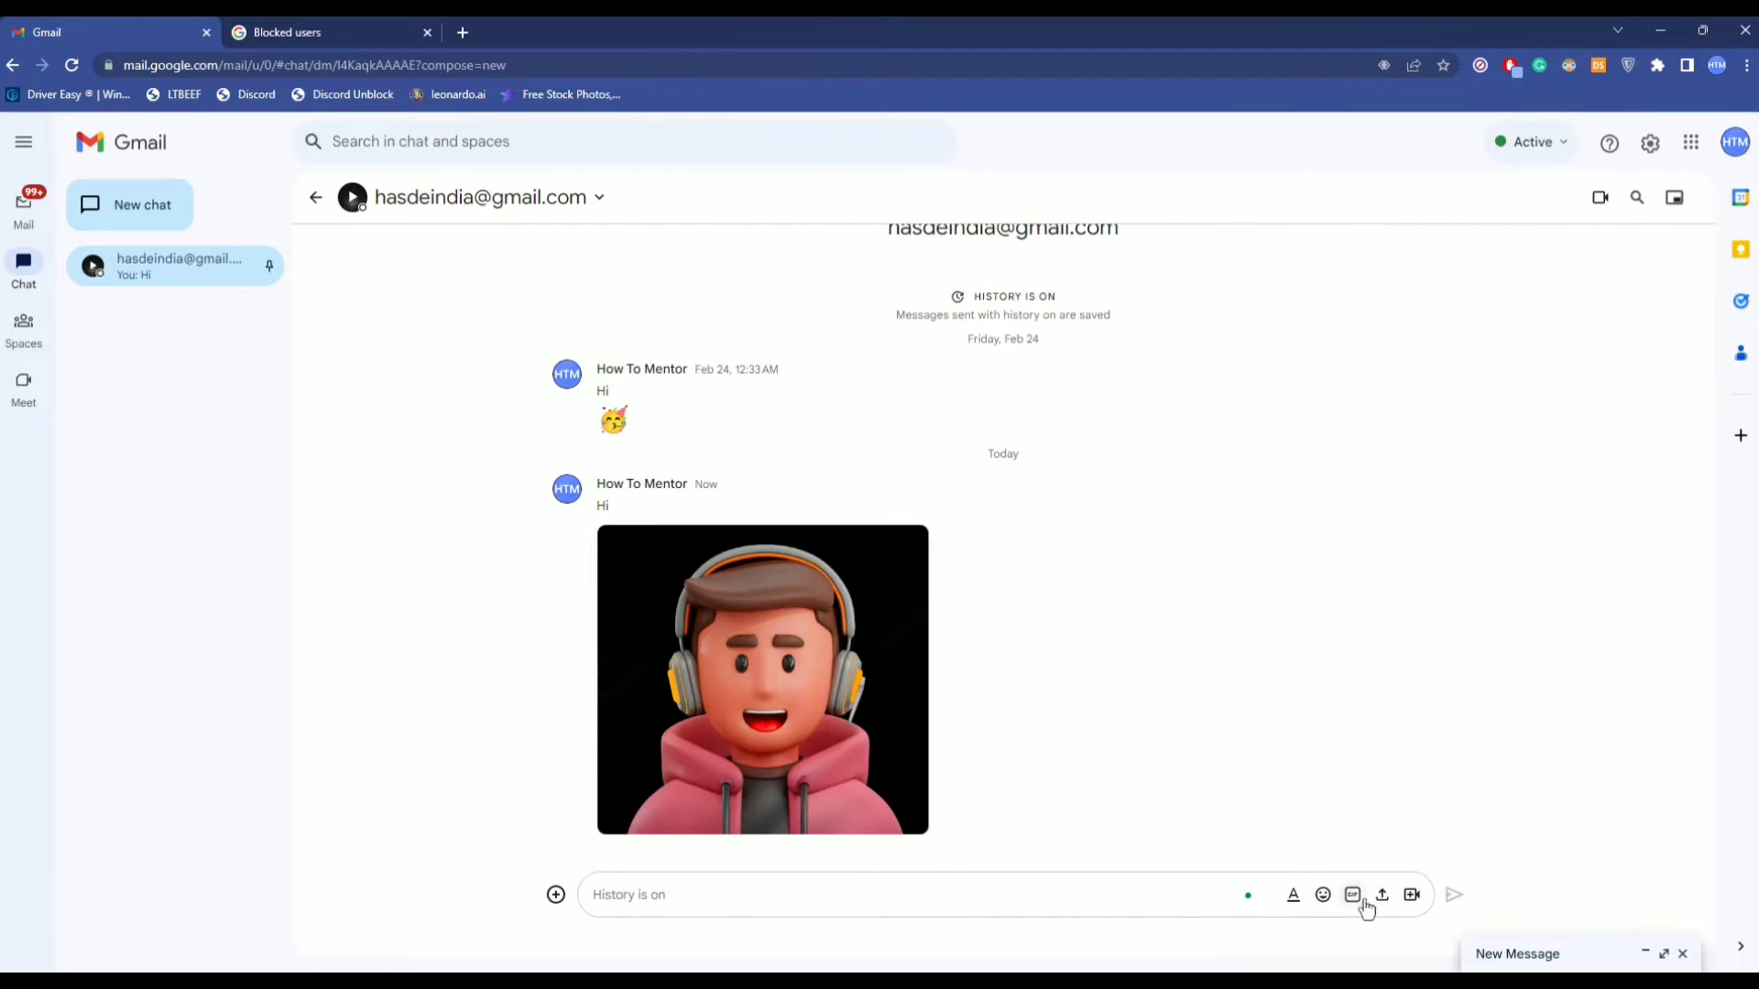
pyautogui.moveTo(1383, 896)
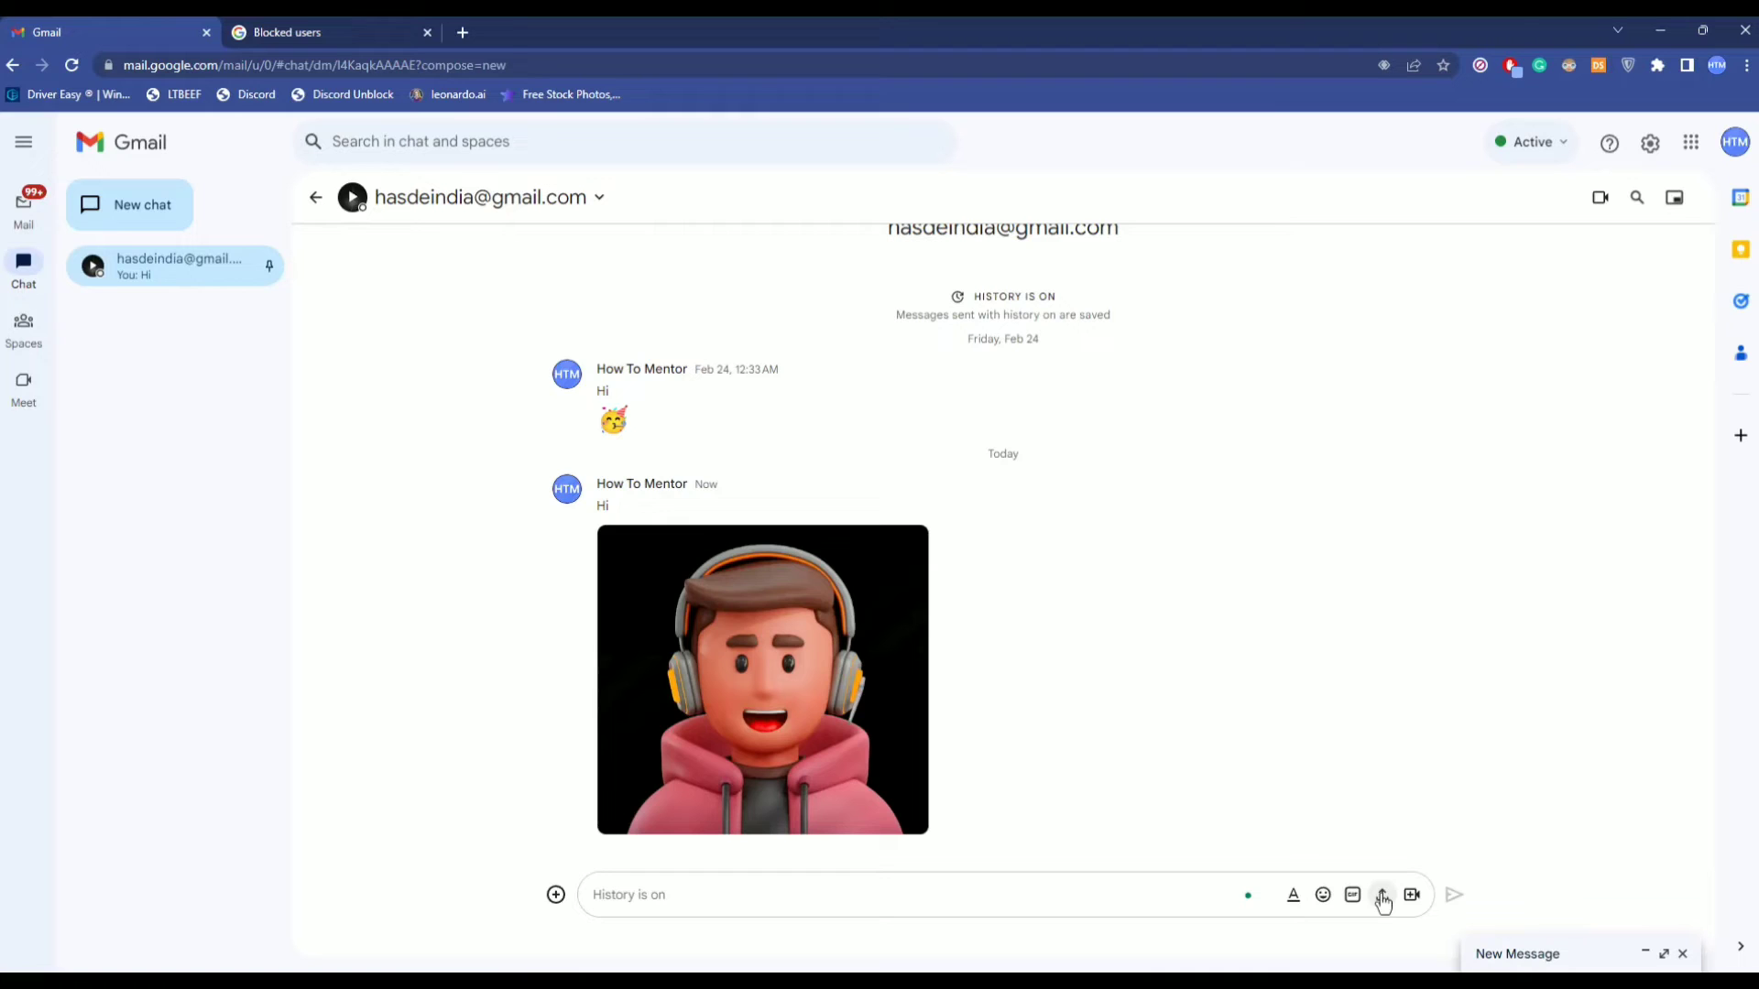
pyautogui.click(1381, 895)
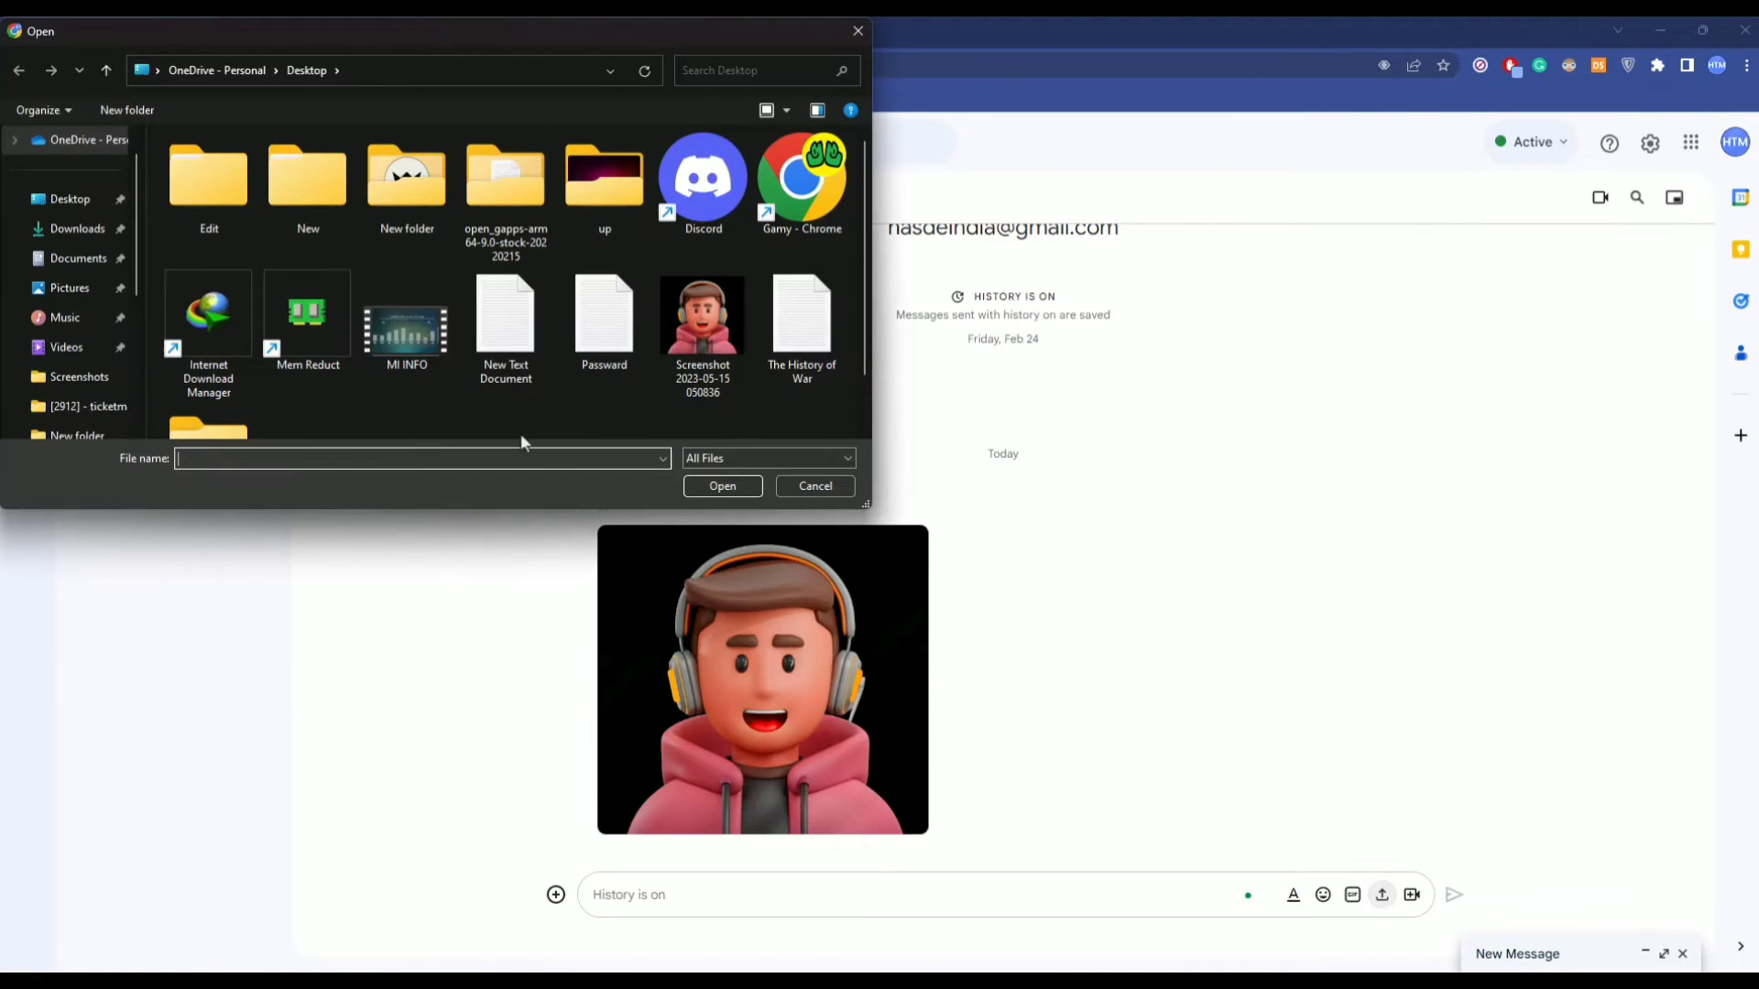
pyautogui.click(406, 319)
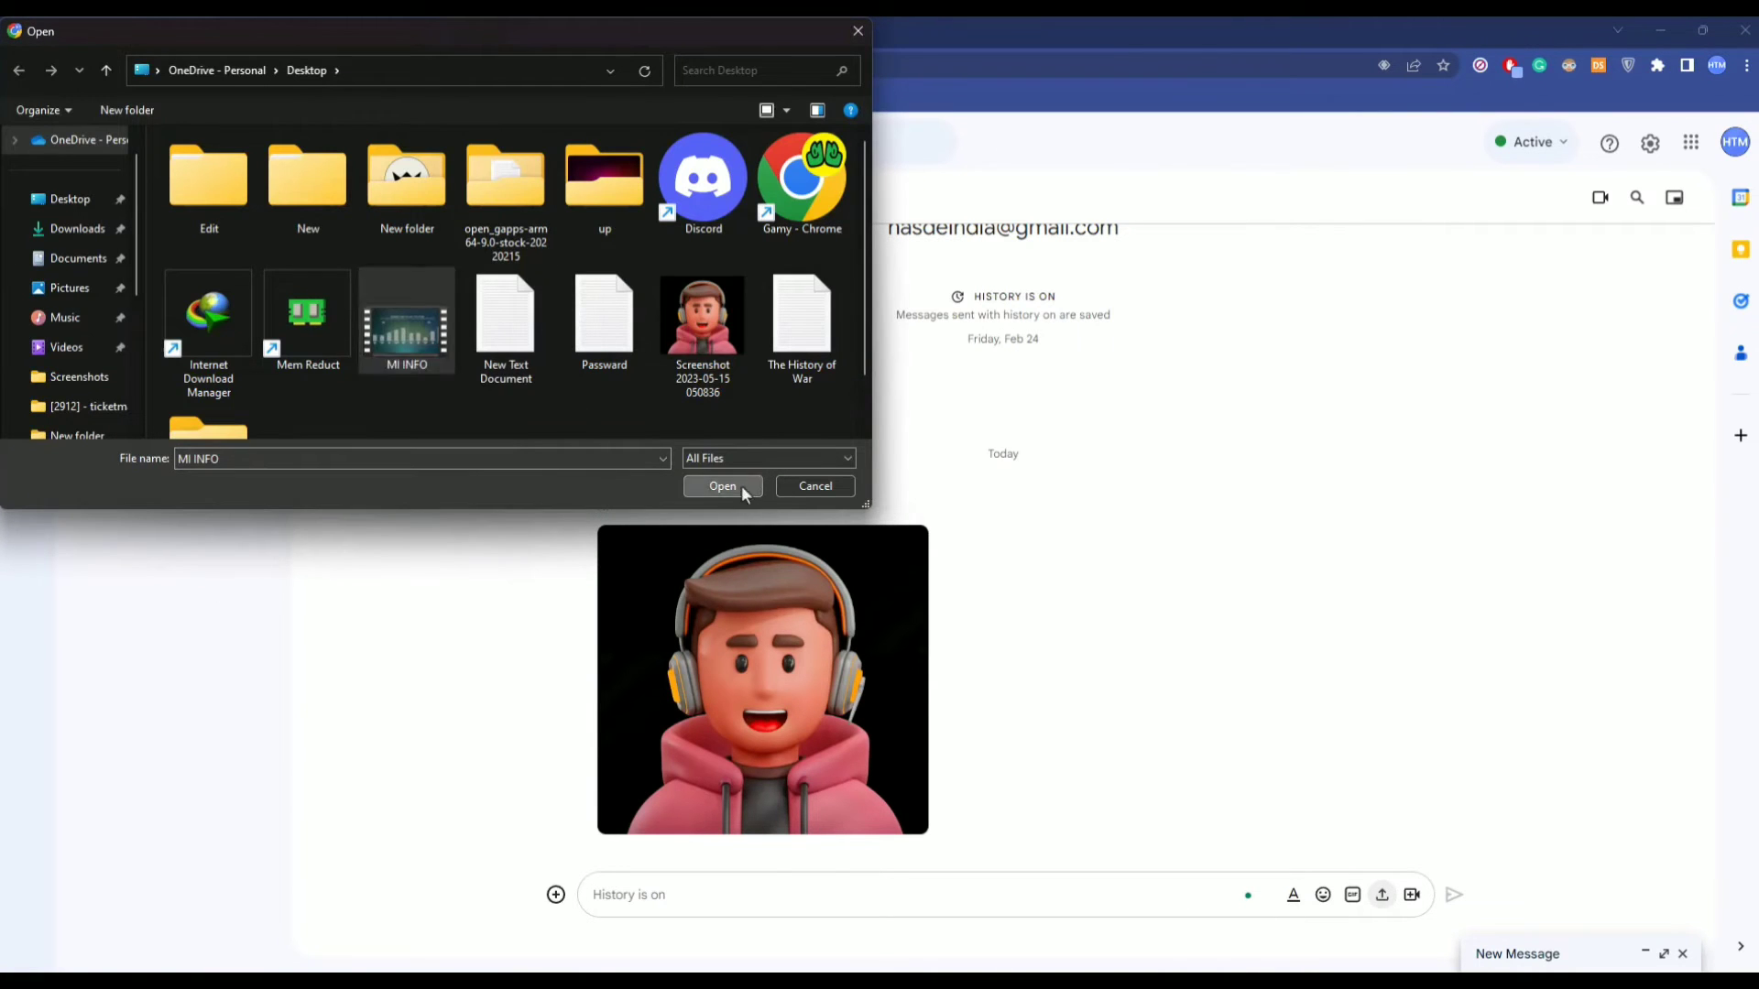
pyautogui.click(723, 486)
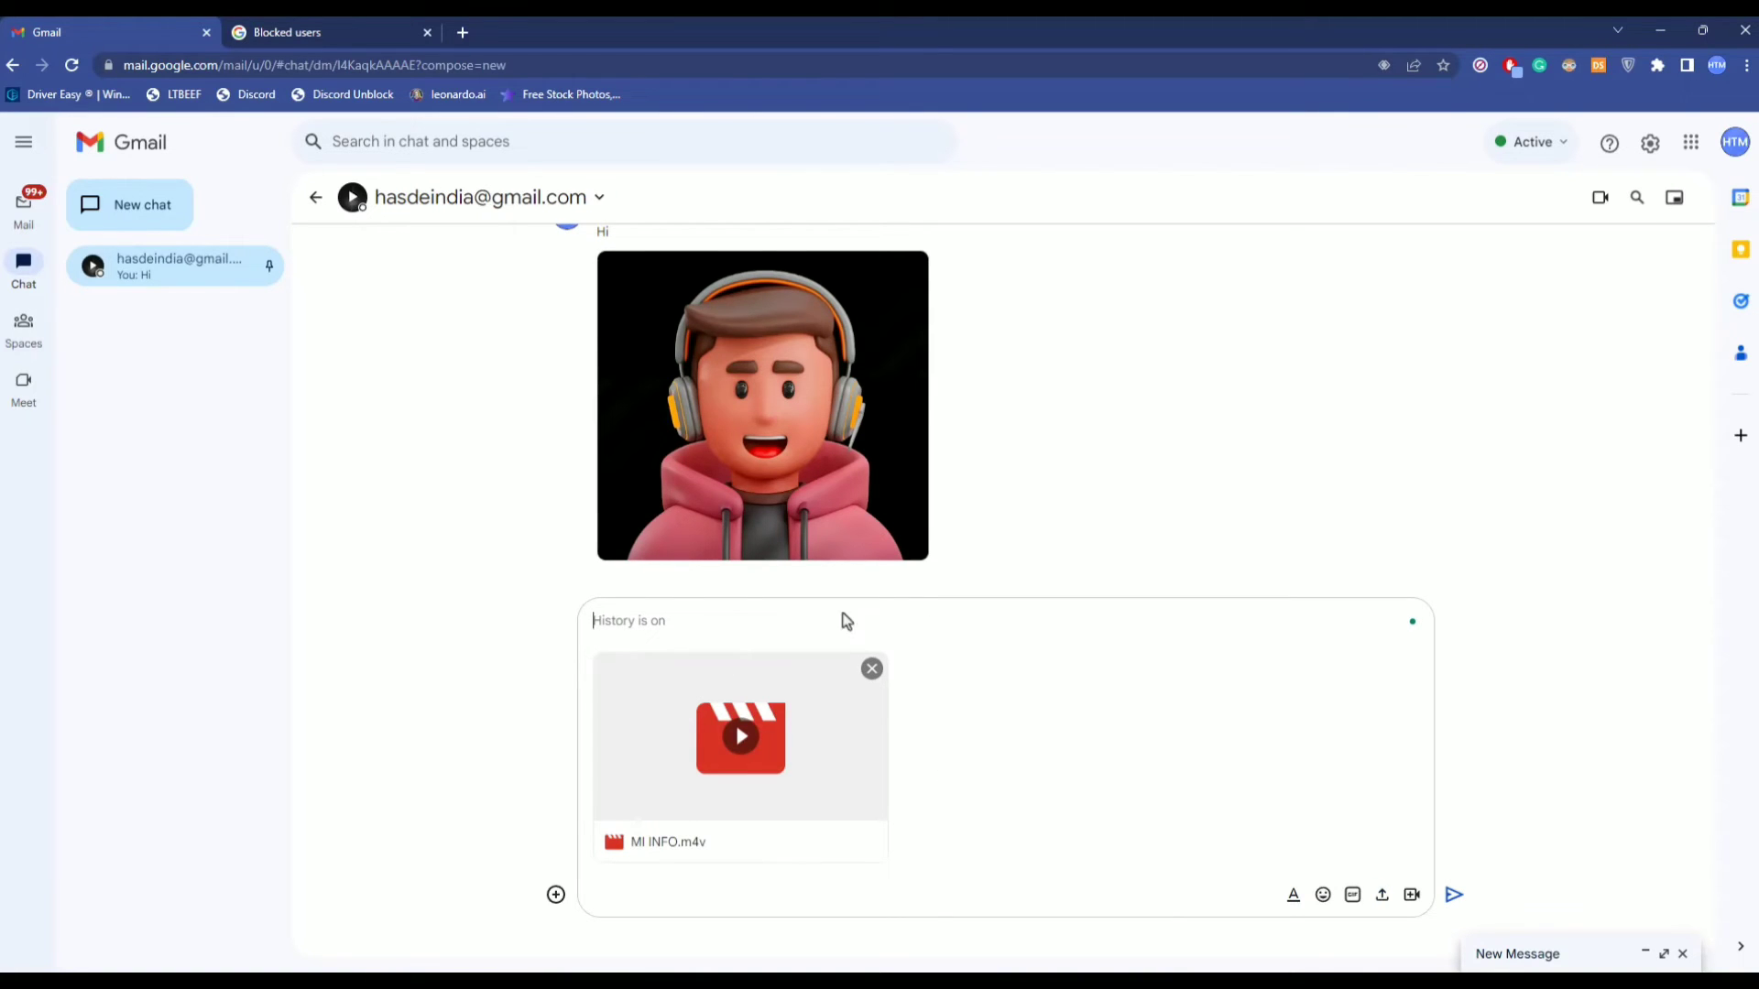
# - Caption the attached MI INFO.m4v video '2' and send it
pyautogui.write('2')
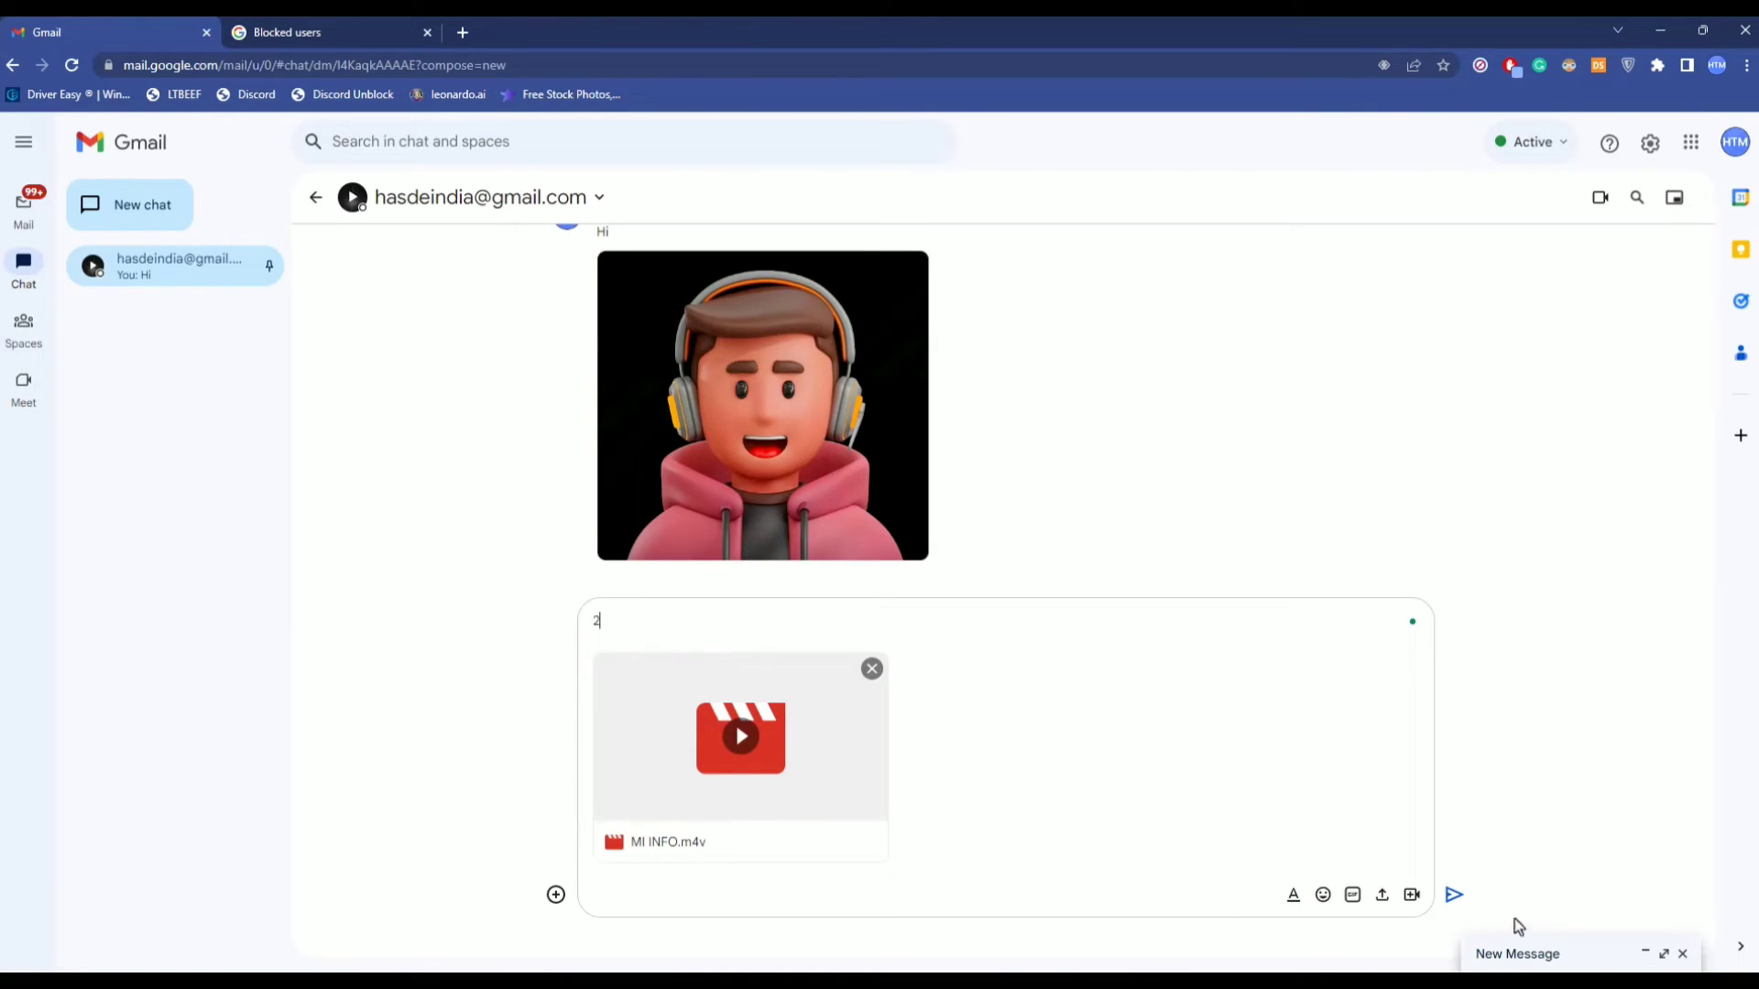
pyautogui.click(1454, 894)
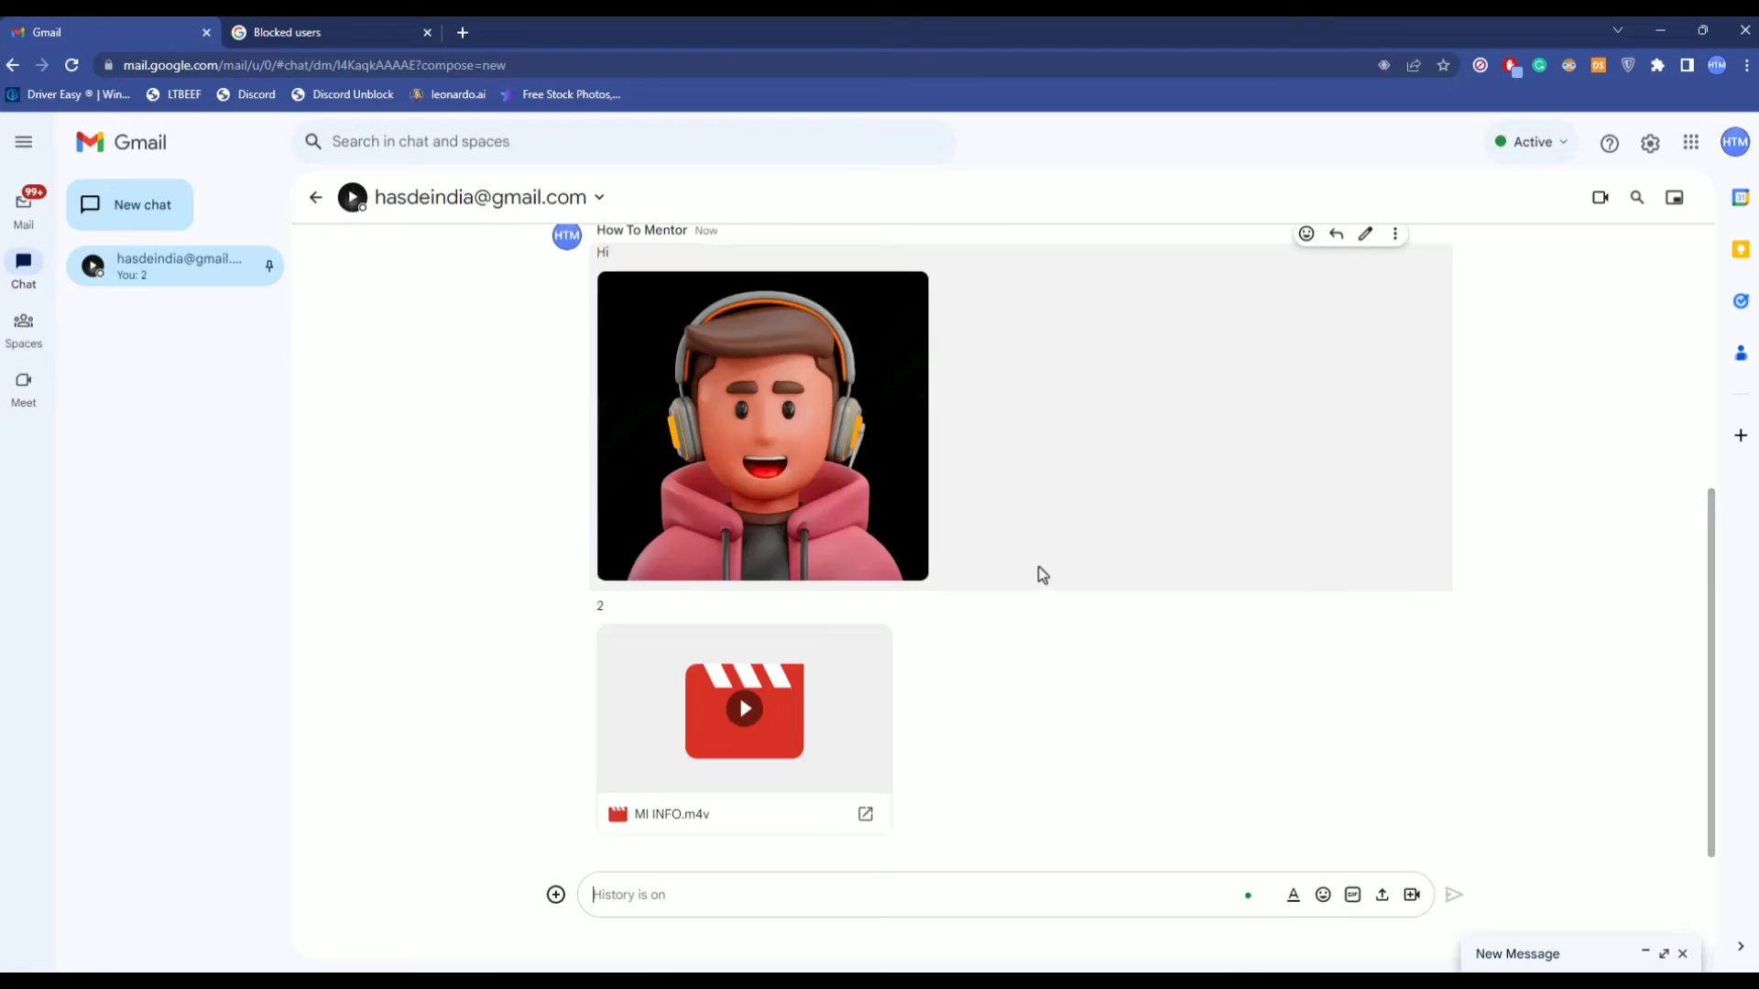
pyautogui.moveTo(931, 438)
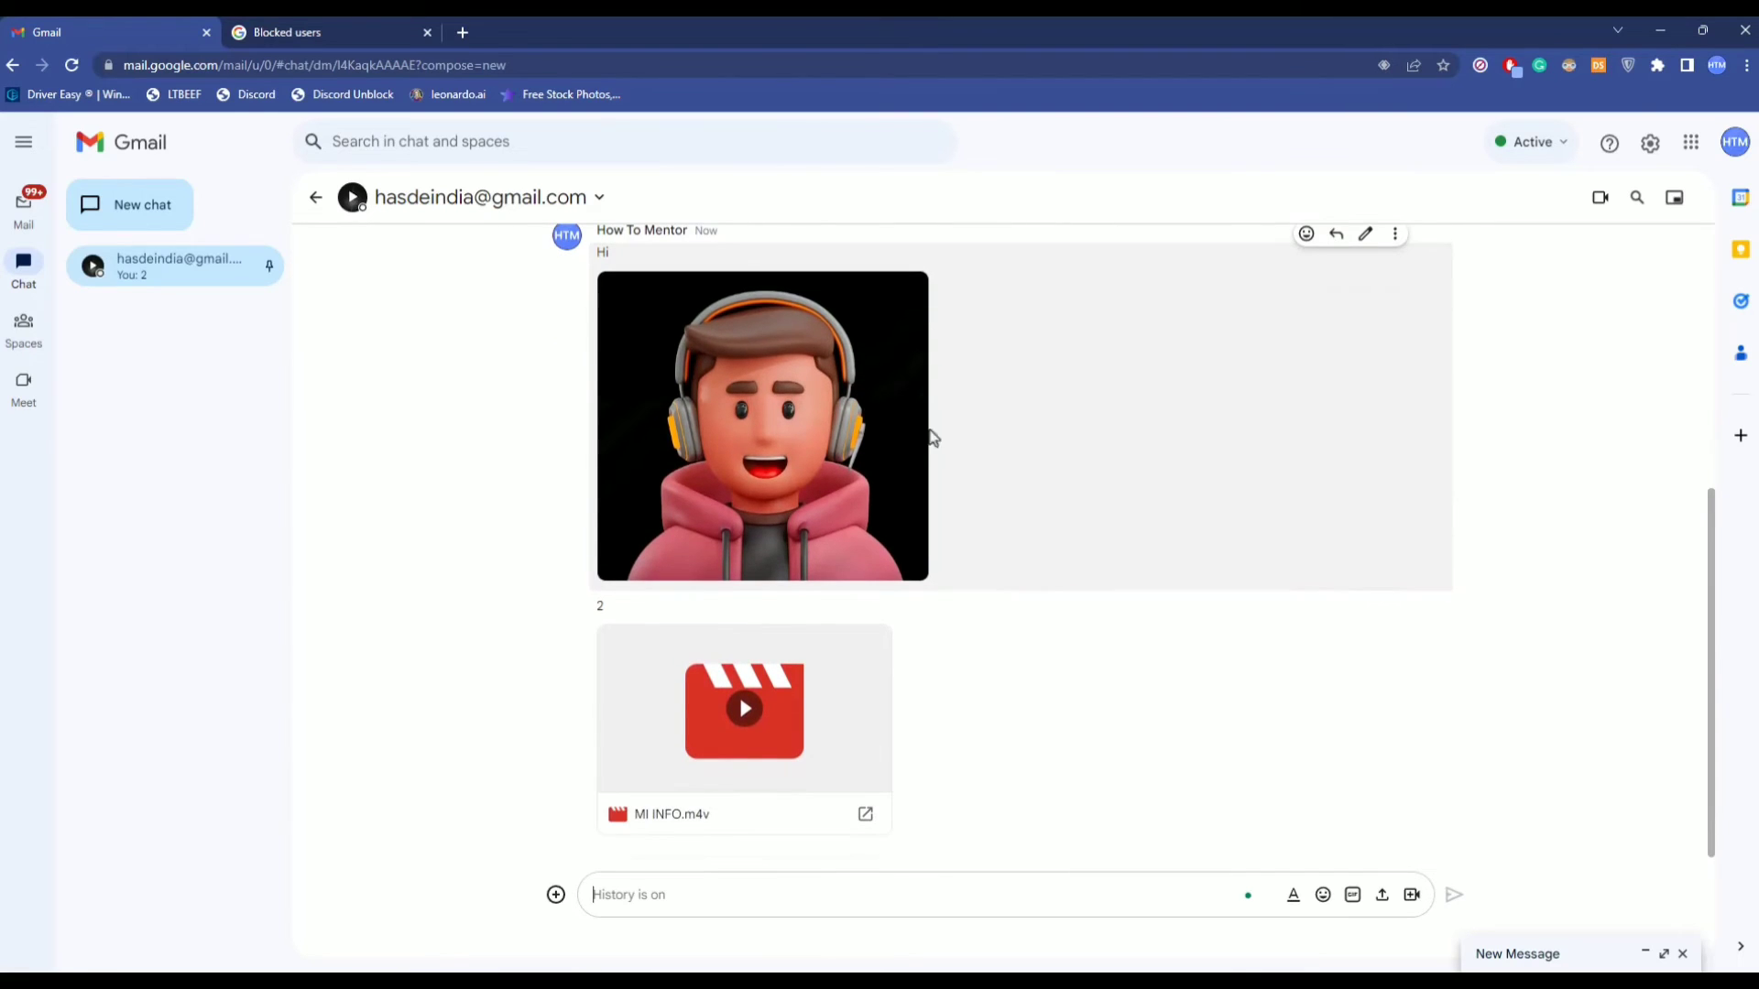
# - View the sent avatar screenshot full-size, then close the image viewer
pyautogui.click(761, 426)
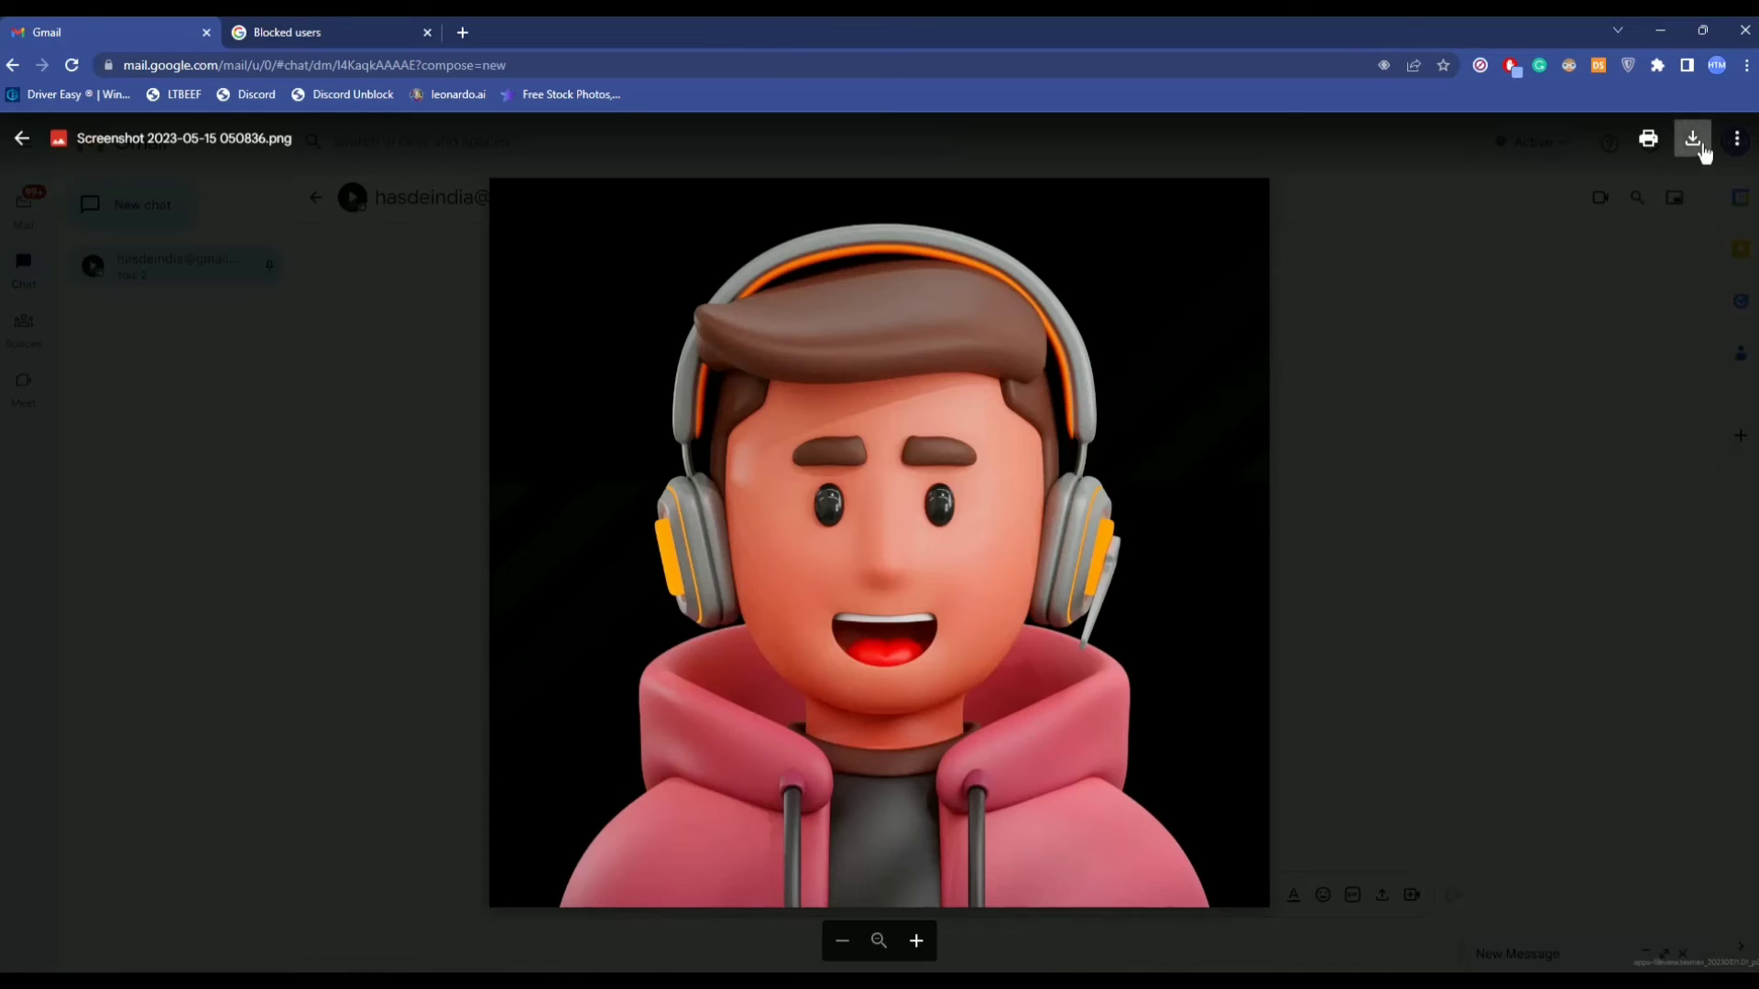
pyautogui.moveTo(219, 230)
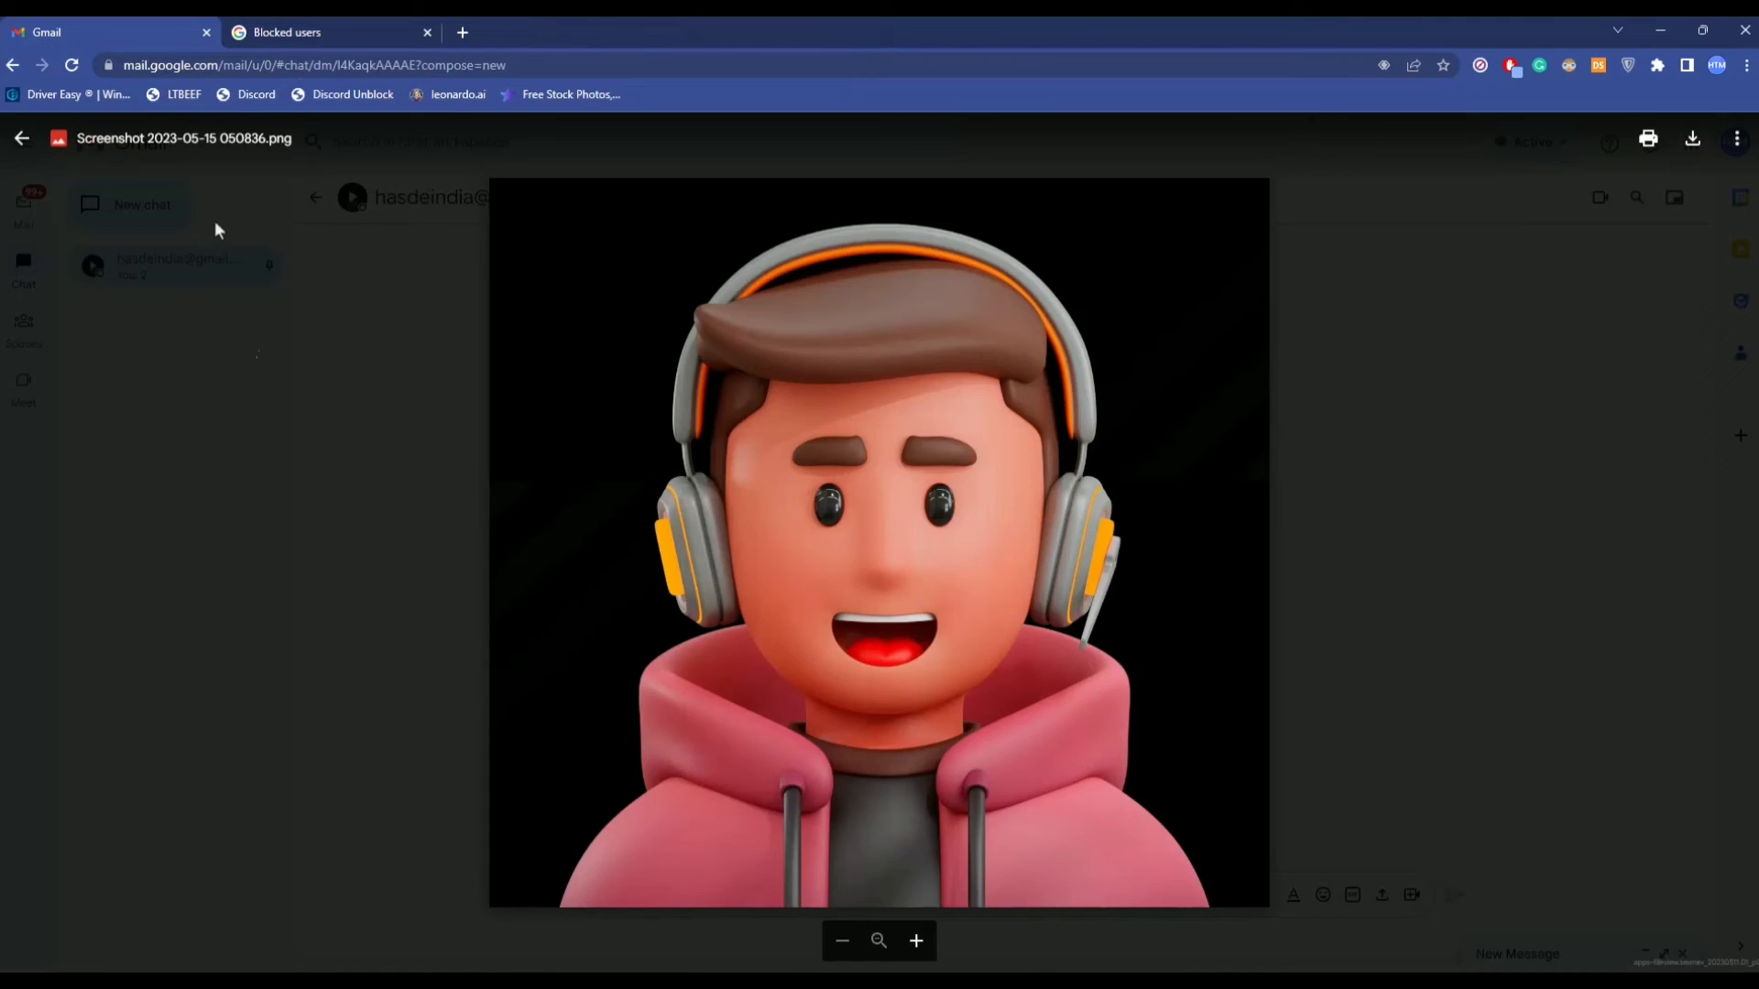
pyautogui.click(21, 138)
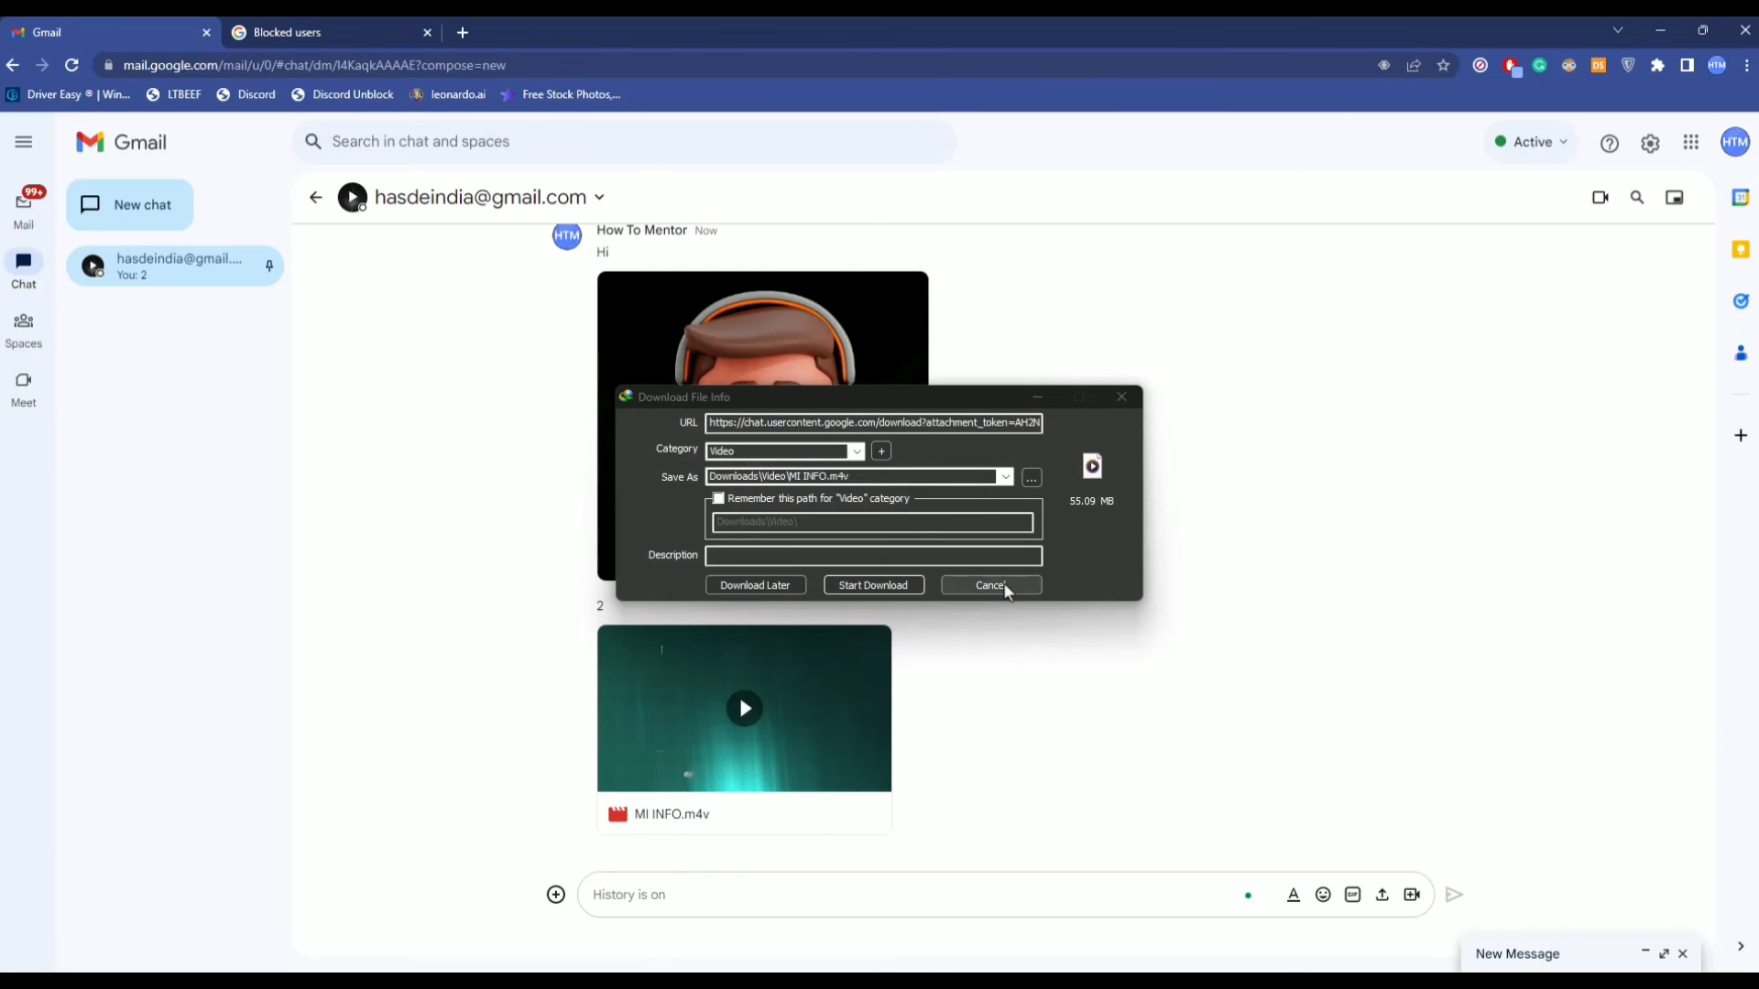
pyautogui.click(989, 585)
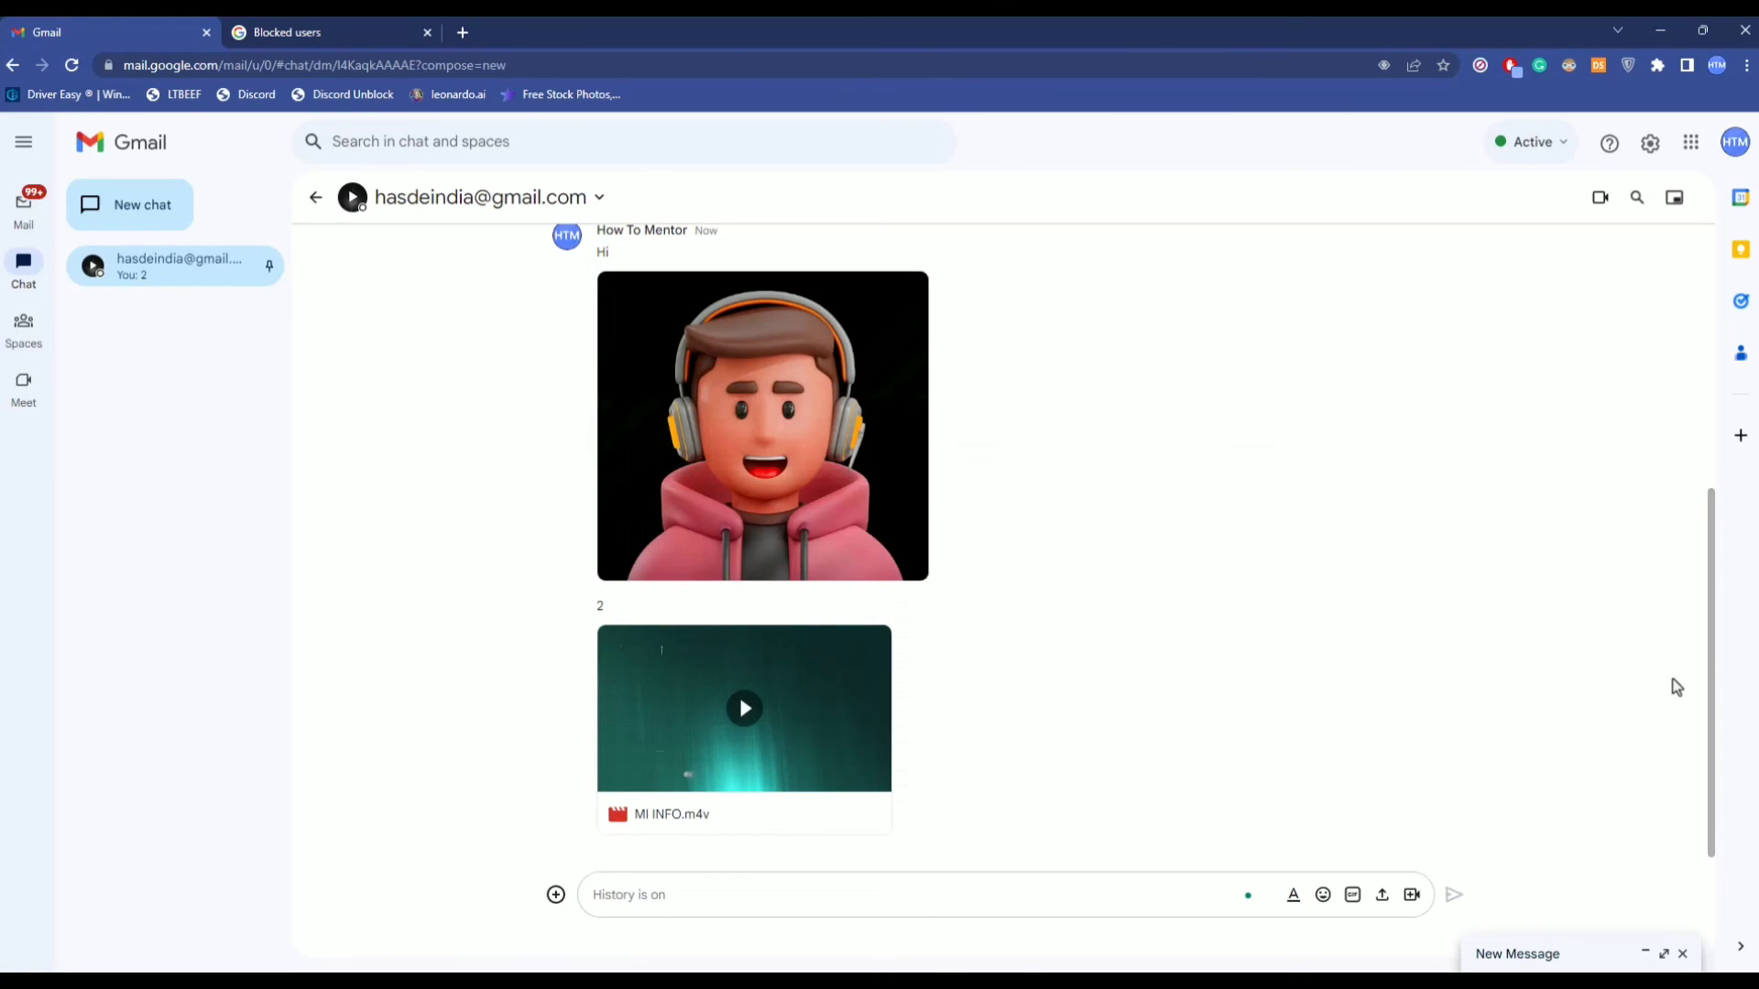